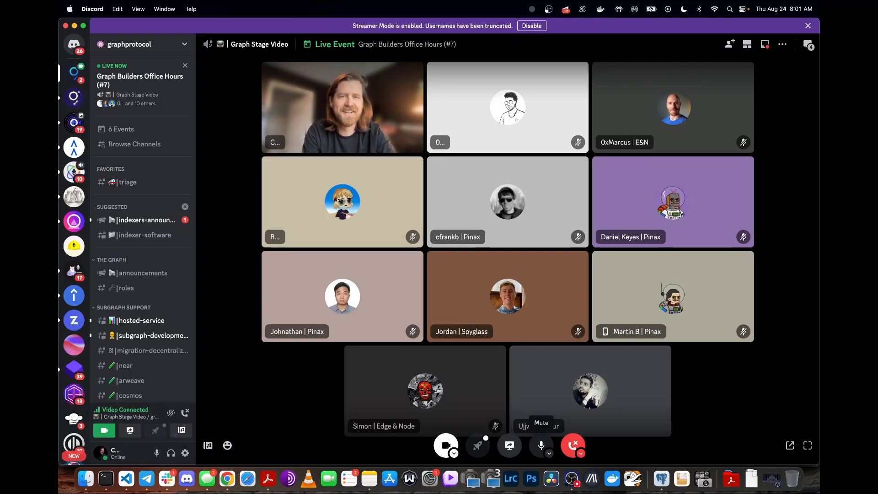
- Switch off your camera so you stay in the Graph Stage call by voice only
left_click(541, 445)
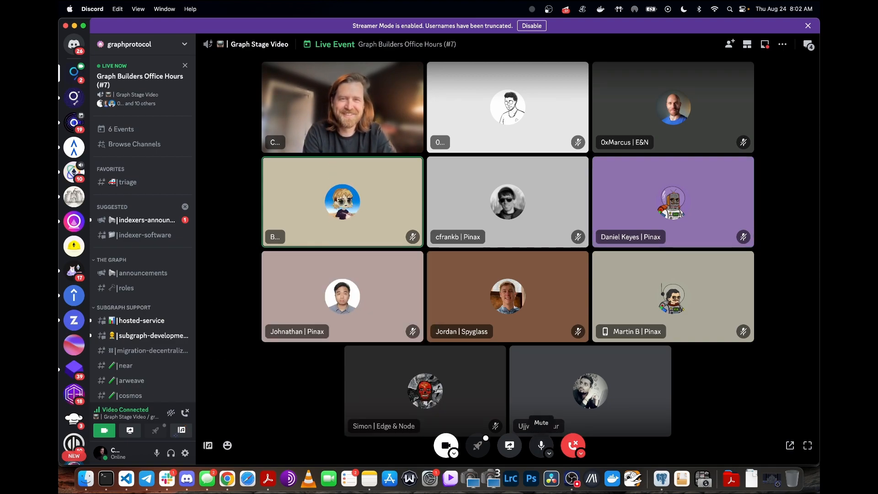
left_click(540, 445)
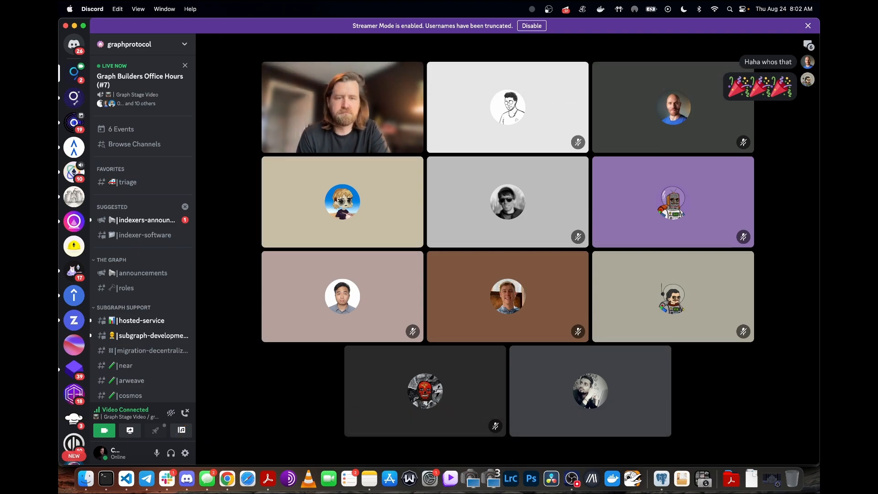
left_click(548, 444)
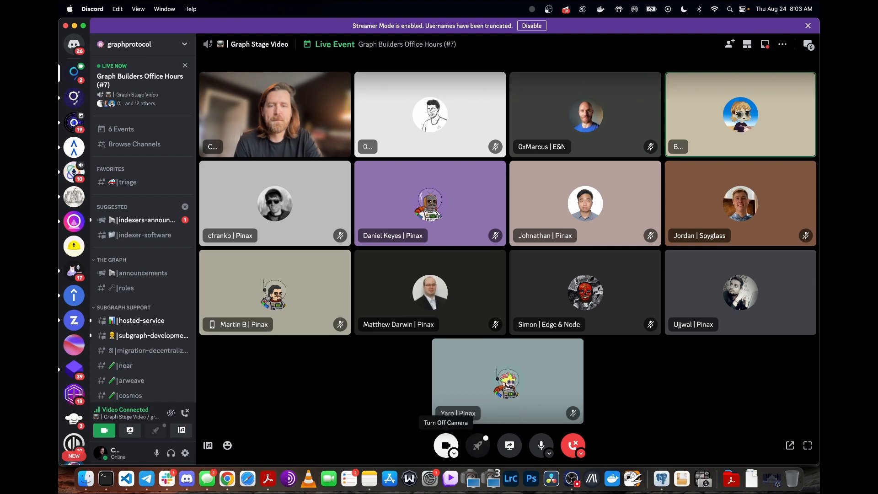
left_click(444, 445)
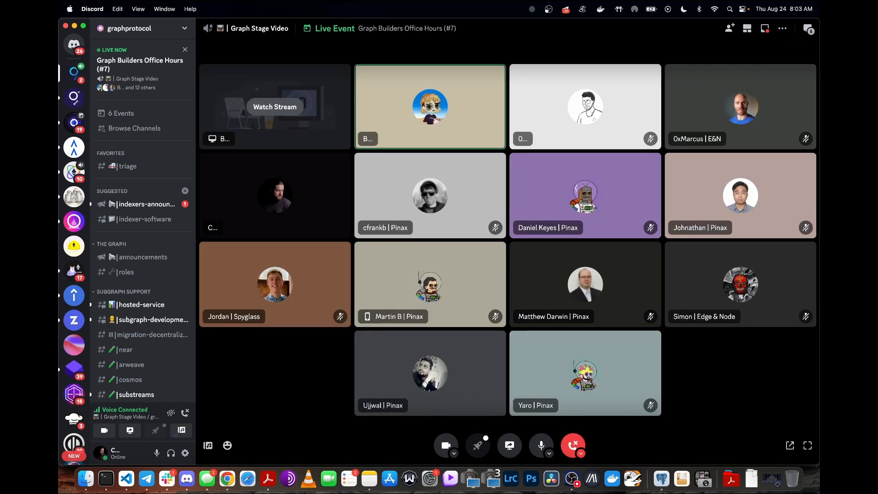
- Watch the presenter's Spyglass Labs screen share full-size and mute your microphone
left_click(275, 107)
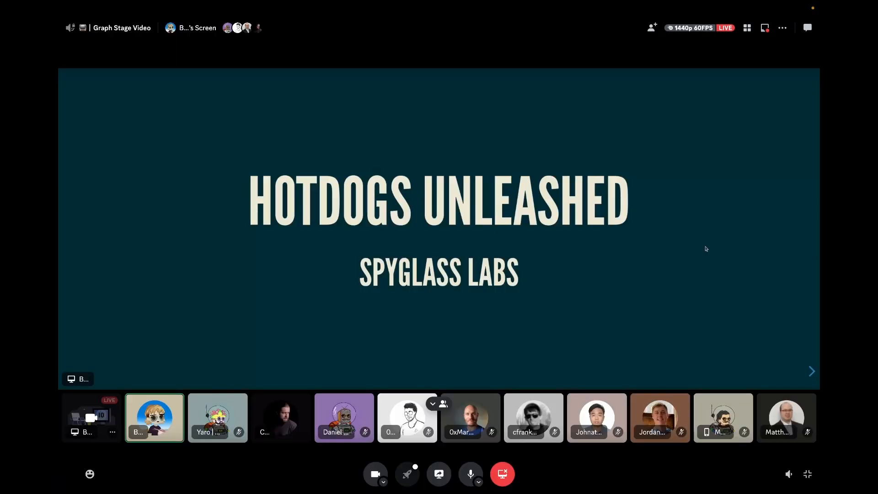
left_click(471, 474)
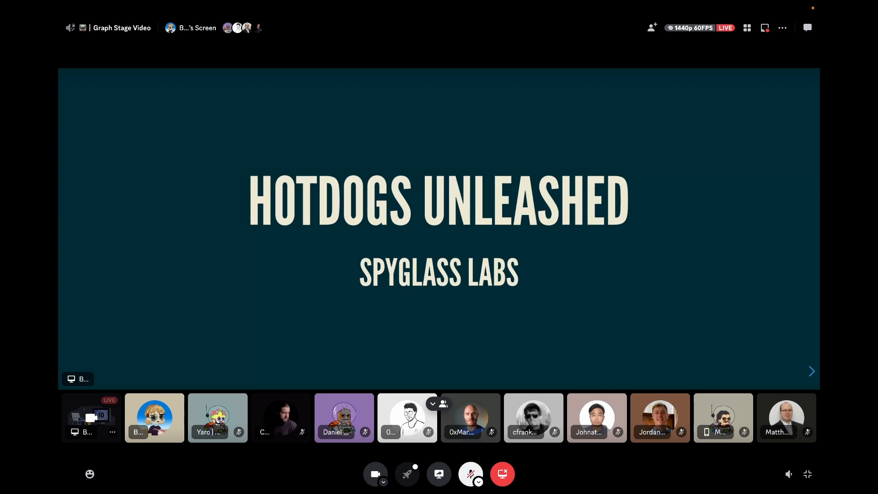
left_click(469, 473)
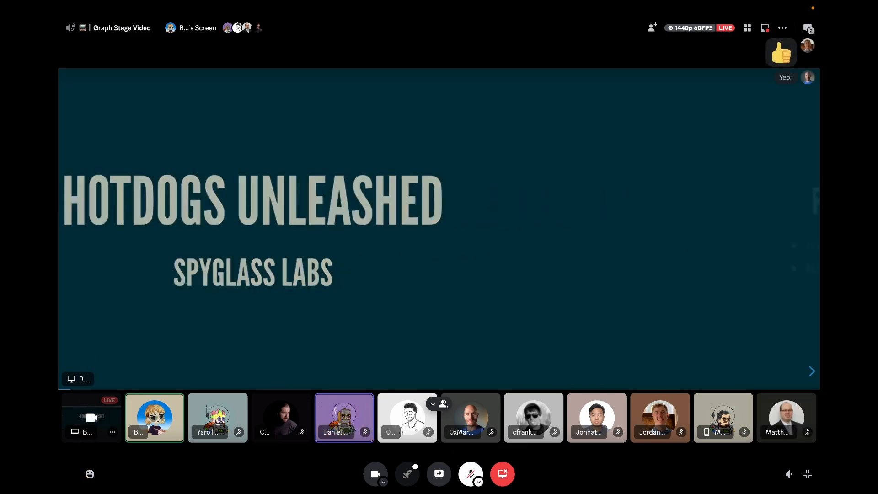
left_click(810, 371)
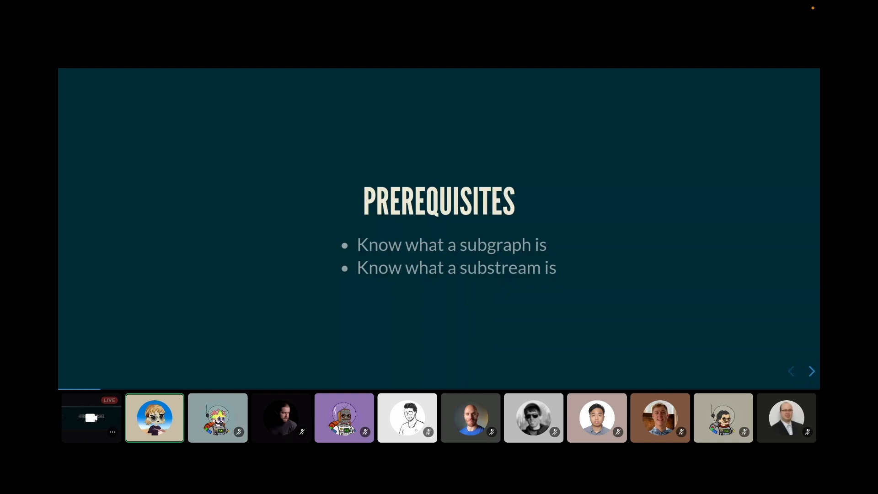
left_click(811, 371)
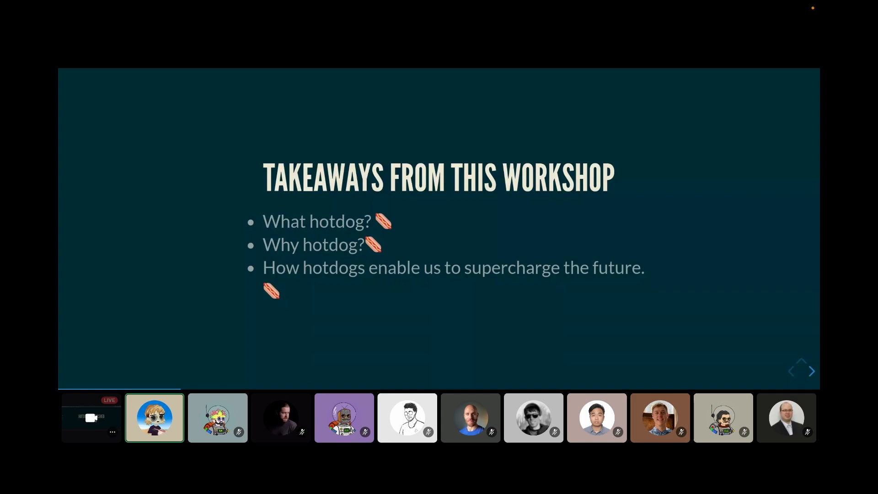
left_click(810, 371)
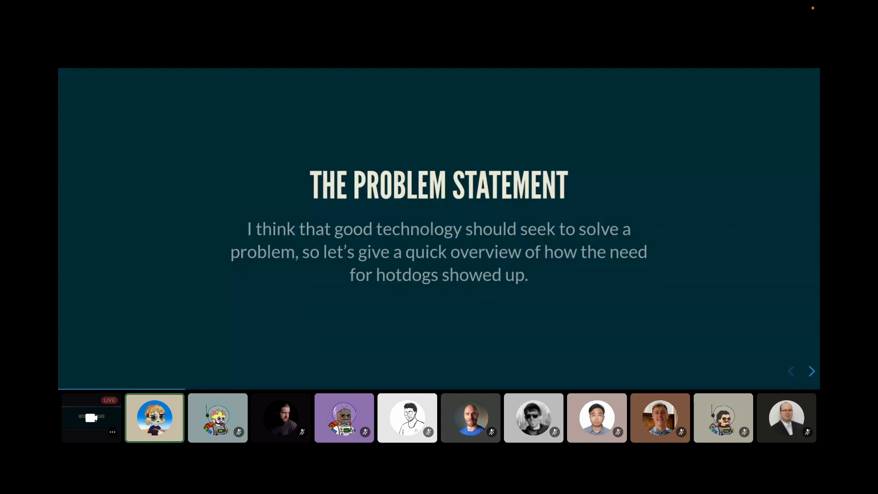
left_click(810, 372)
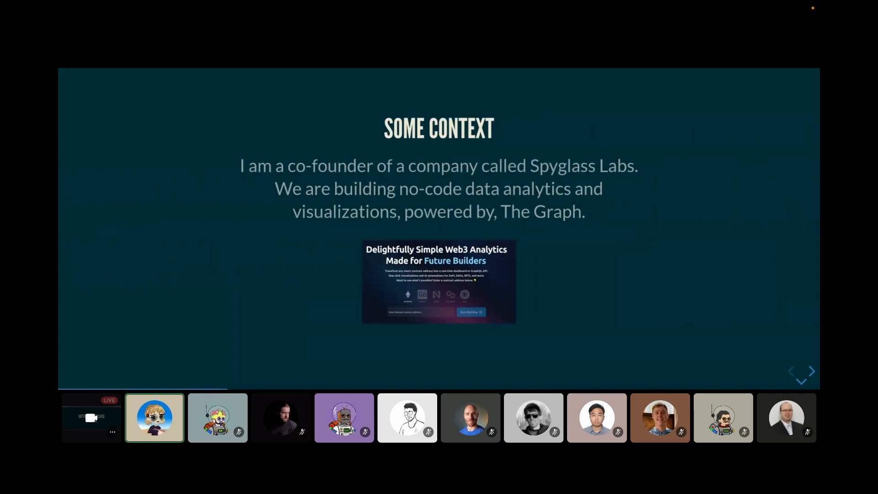
left_click(809, 371)
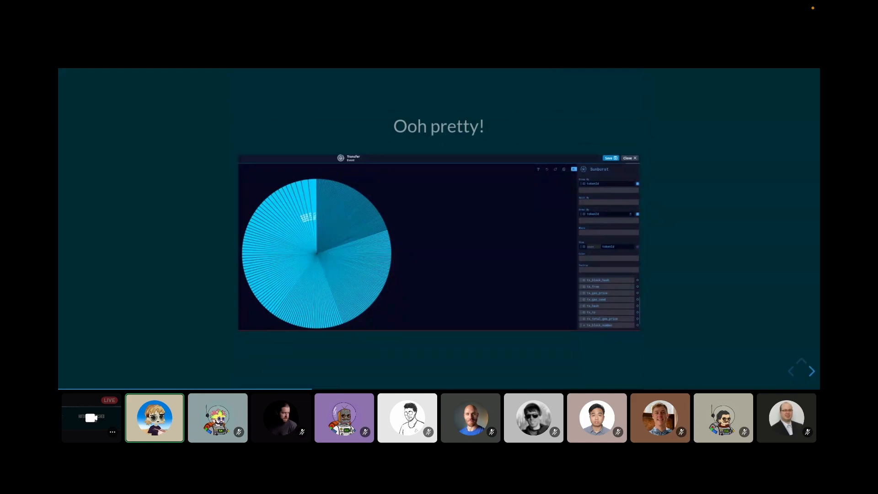
left_click(810, 371)
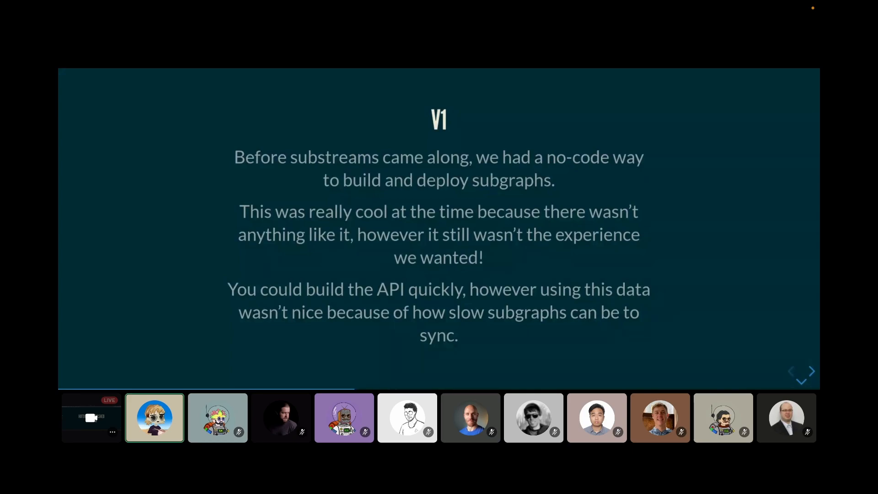
left_click(811, 371)
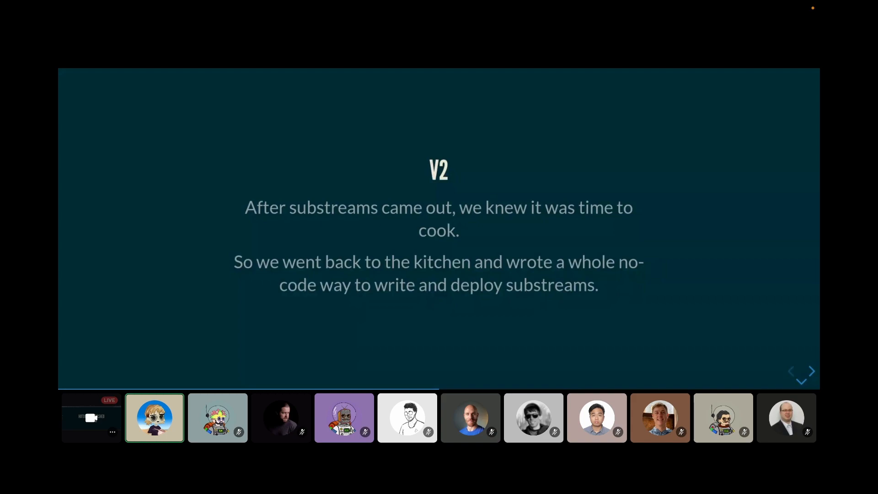
left_click(810, 371)
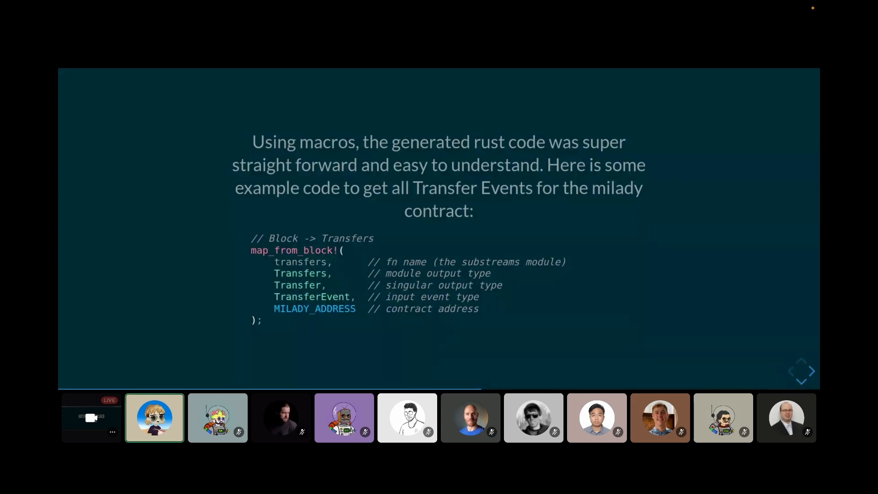
left_click(810, 371)
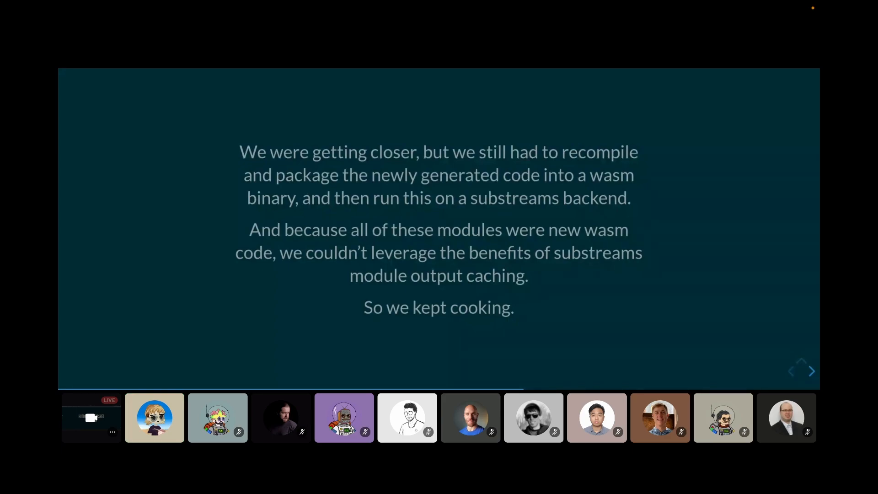
left_click(154, 417)
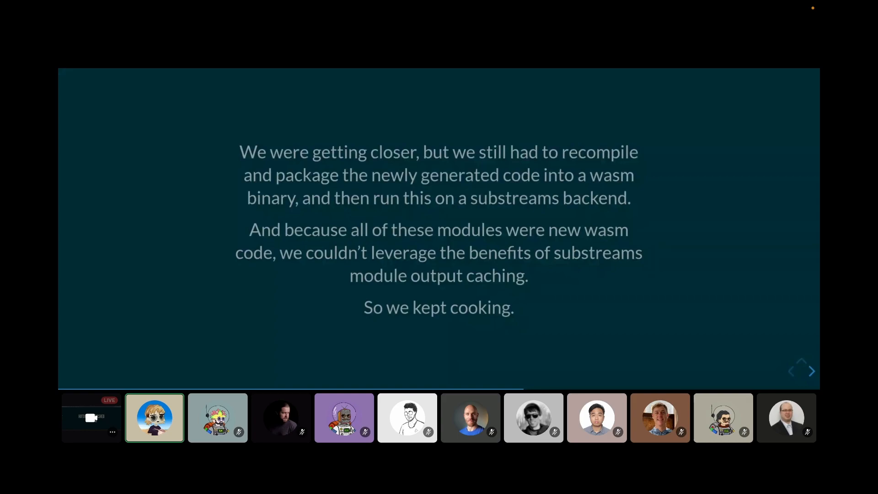
left_click(810, 371)
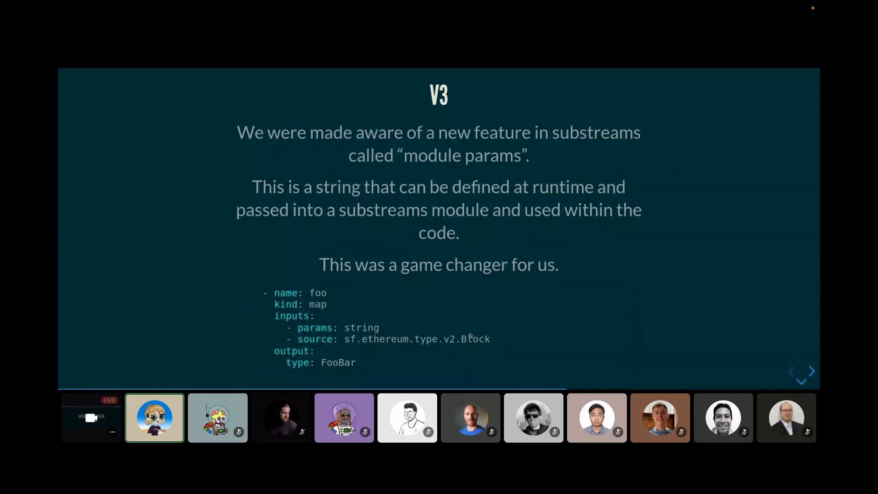
mouse_move(284, 291)
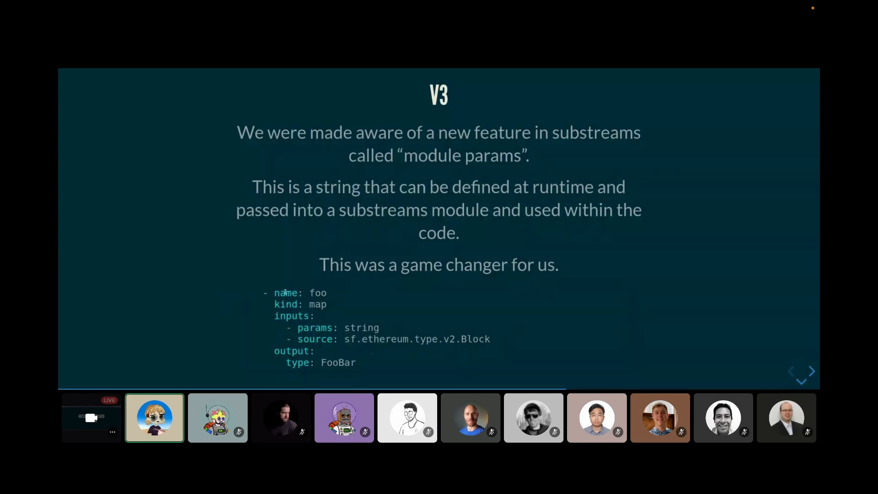
mouse_move(268, 272)
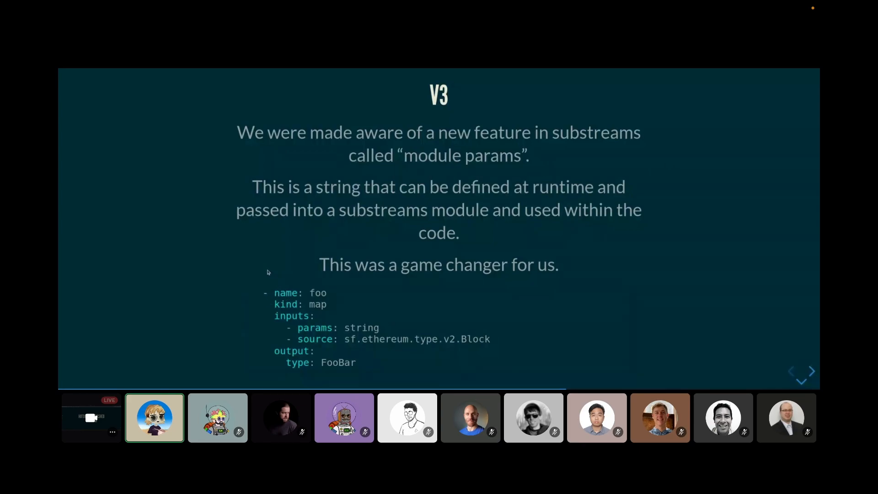
mouse_move(306, 275)
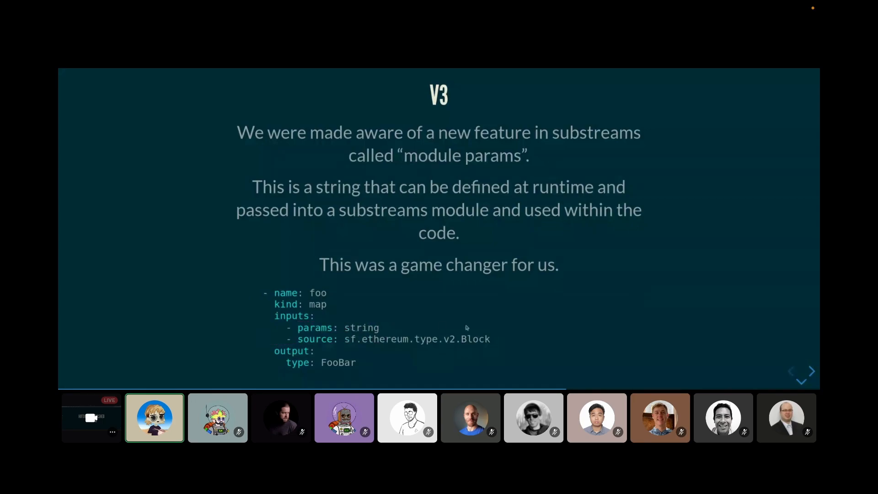
left_click(809, 370)
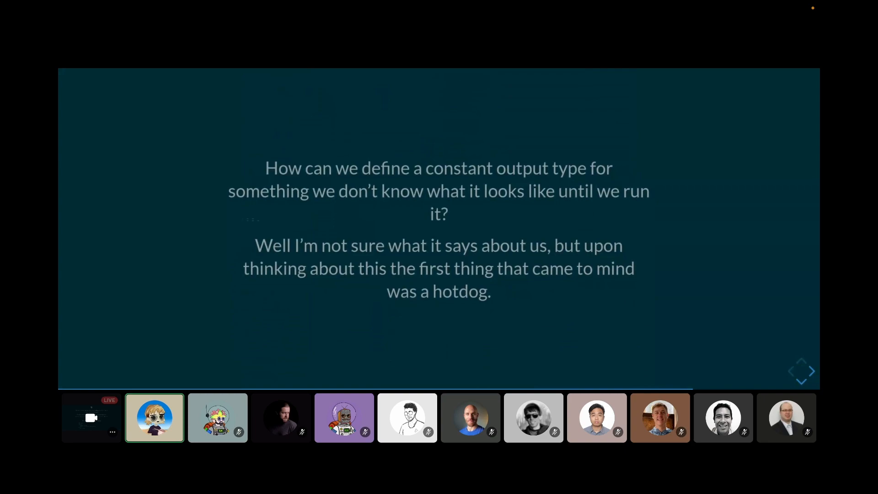
mouse_move(621, 134)
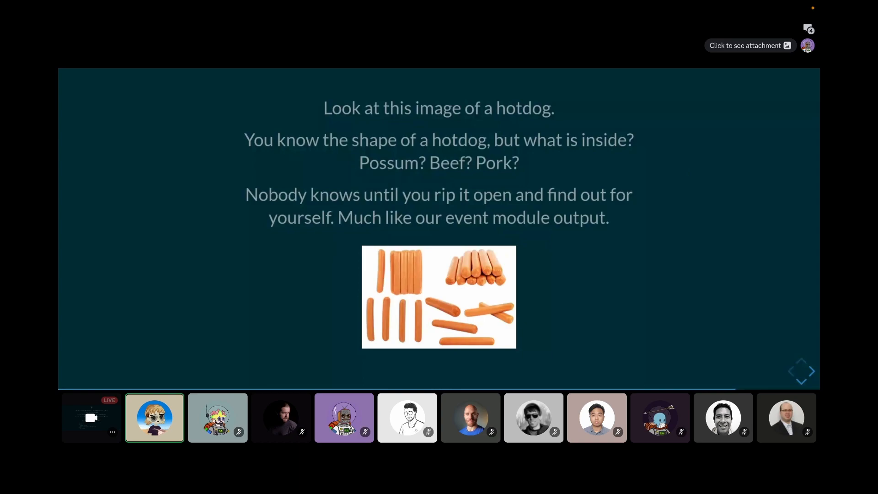
- Keep watching the slides until the presenter stops sharing and the stream ends
left_click(801, 371)
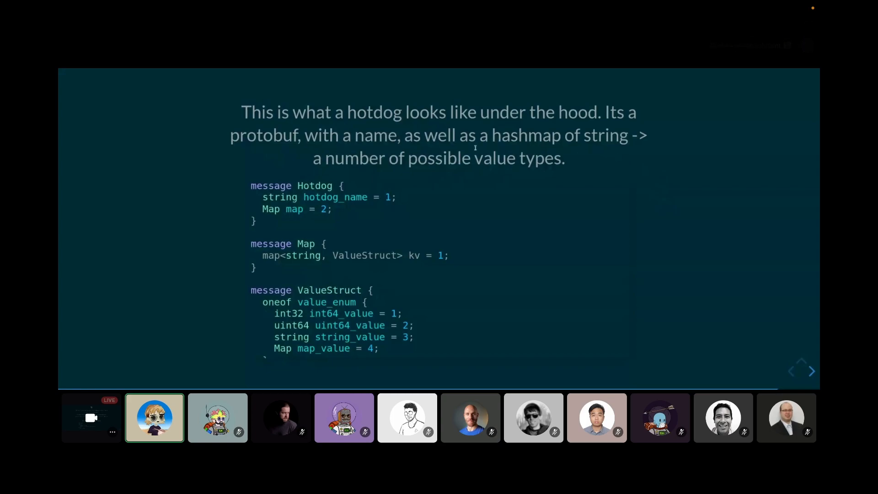
mouse_move(670, 112)
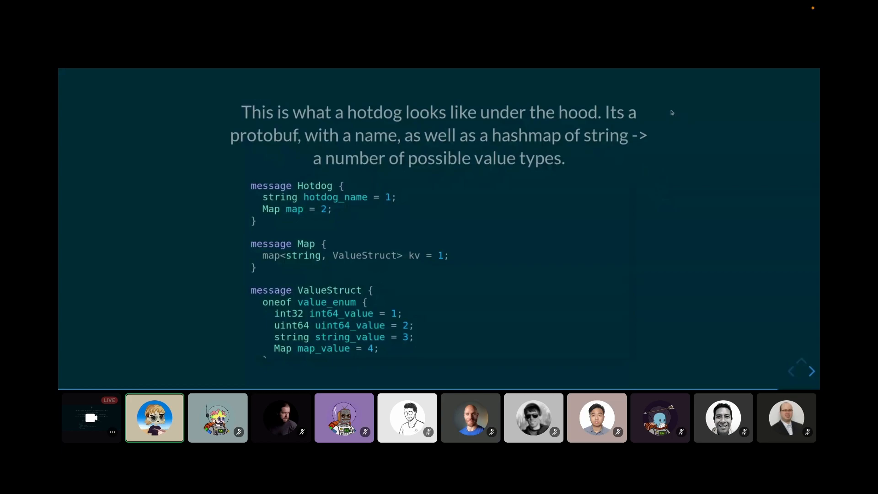
mouse_move(650, 141)
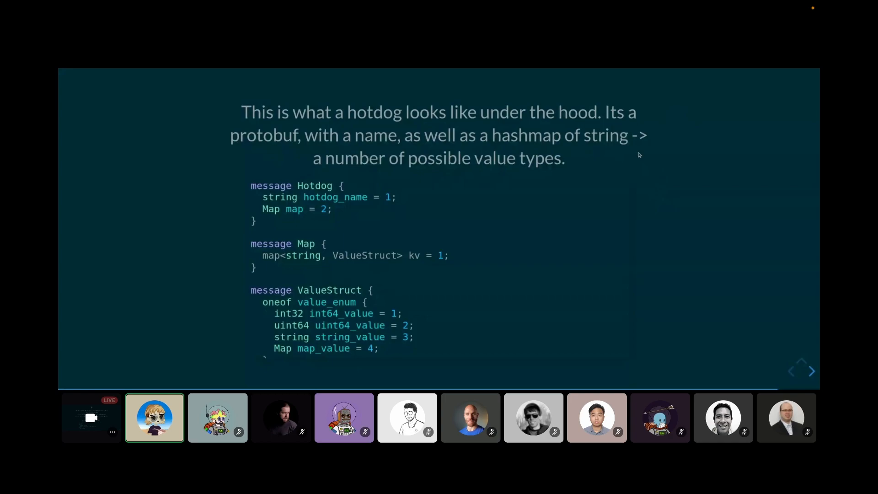
mouse_move(541, 149)
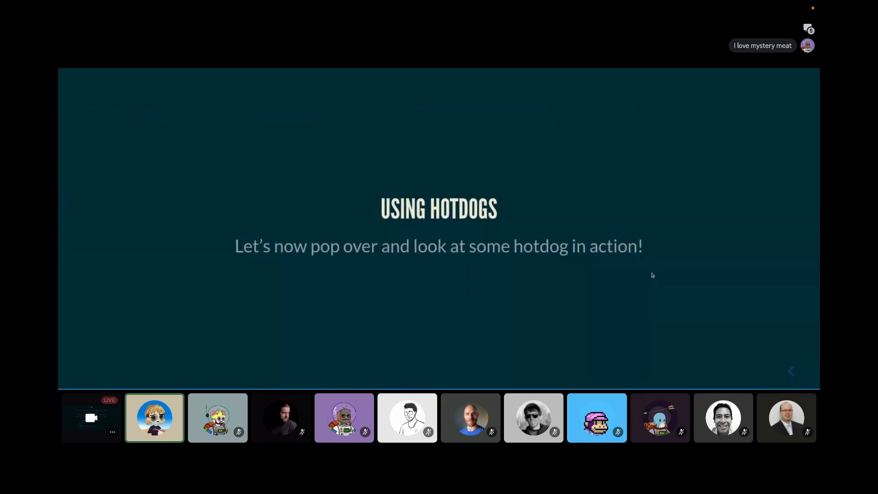
mouse_move(711, 249)
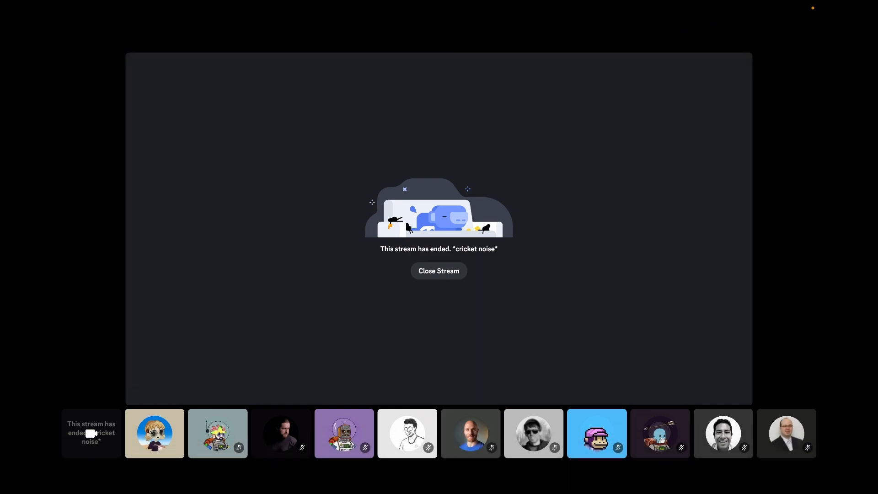
- Close the ended stream and watch the presenter's new GitHub repository share
left_click(438, 270)
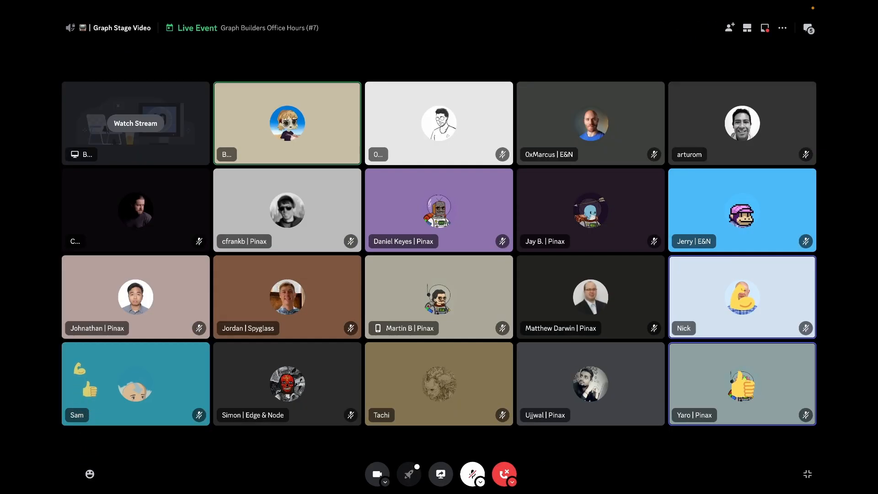
left_click(134, 123)
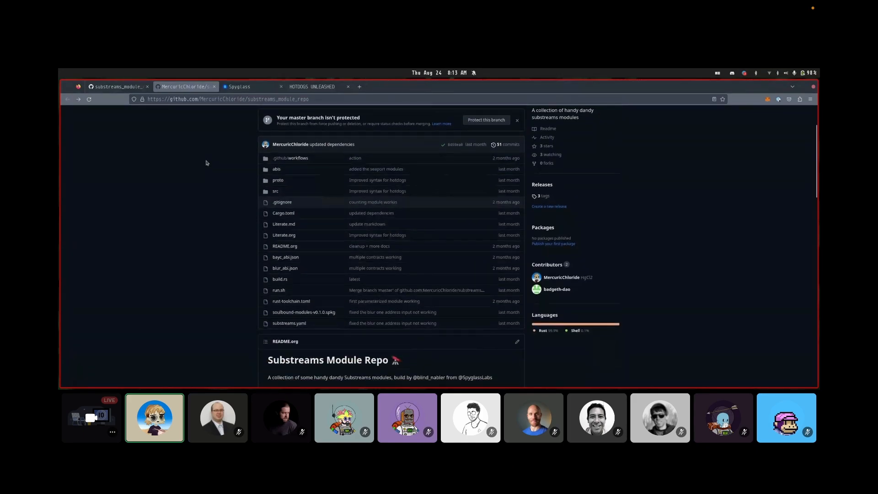
- Scroll Literate.org down to 'The reason for hotdogs' and the Hotdog code
scroll("down", 3)
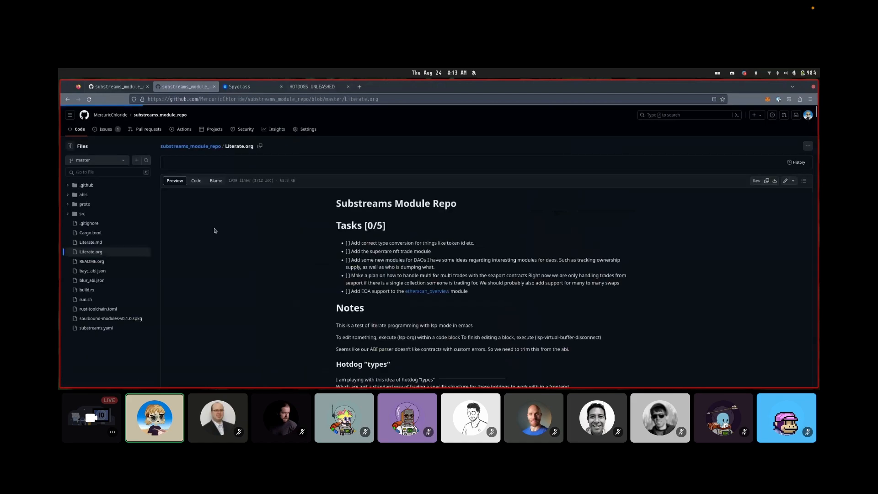
scroll("down", 3)
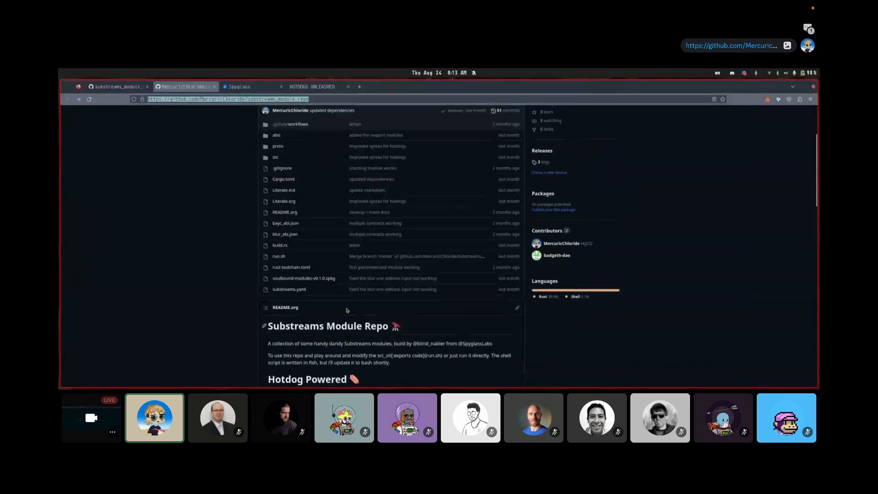
left_click(284, 201)
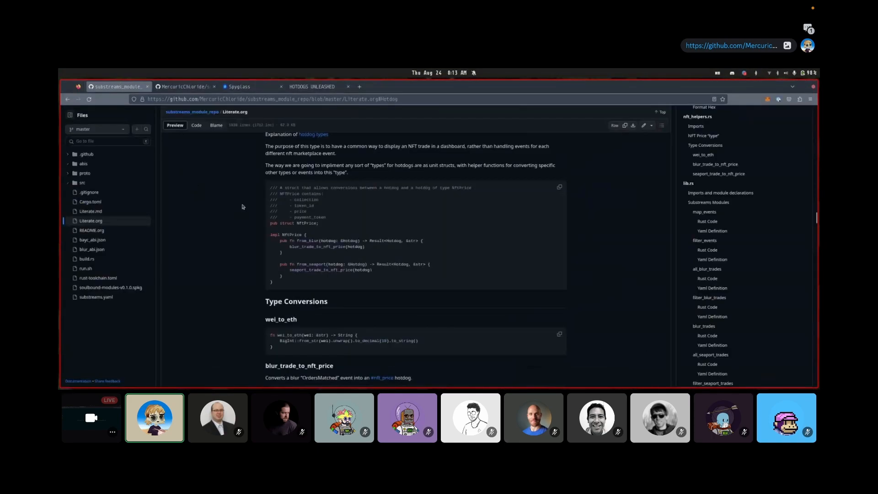
scroll("down", 3)
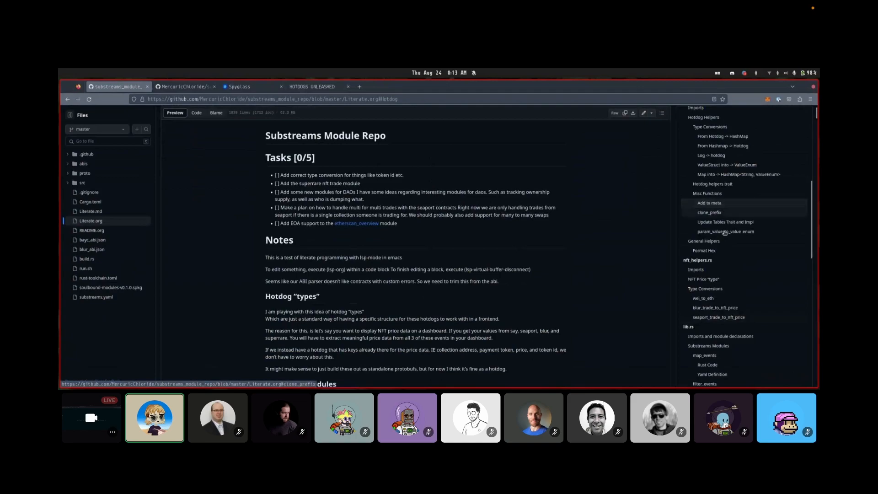
scroll("down", 3)
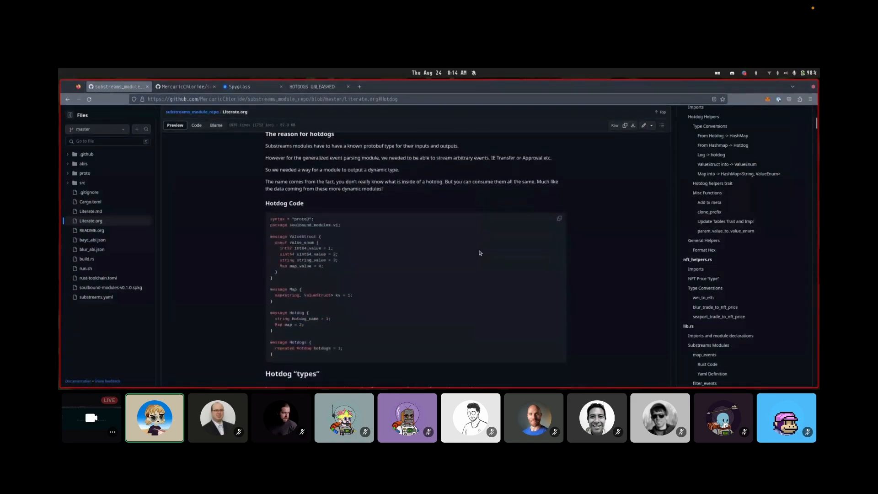
scroll("down", 3)
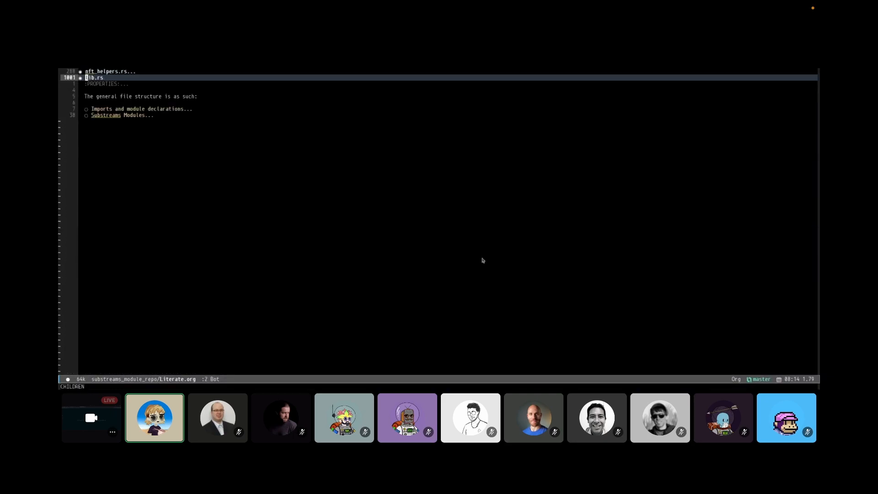
left_click(122, 114)
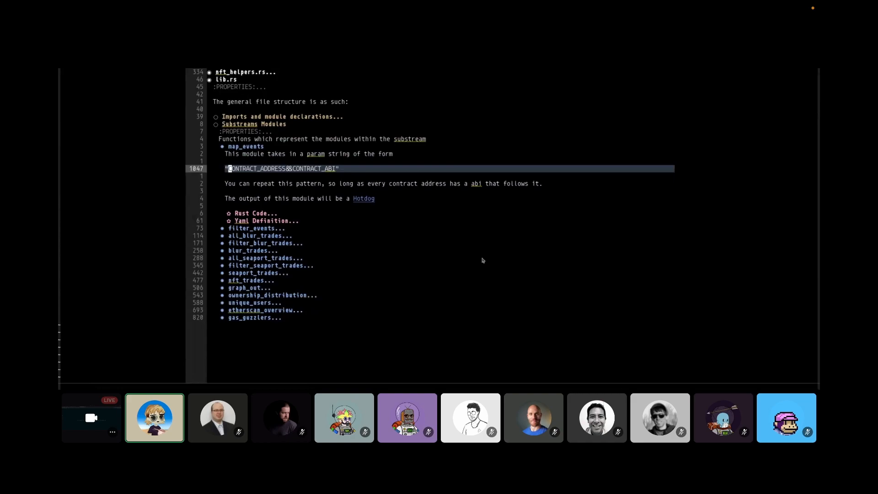
left_click(256, 213)
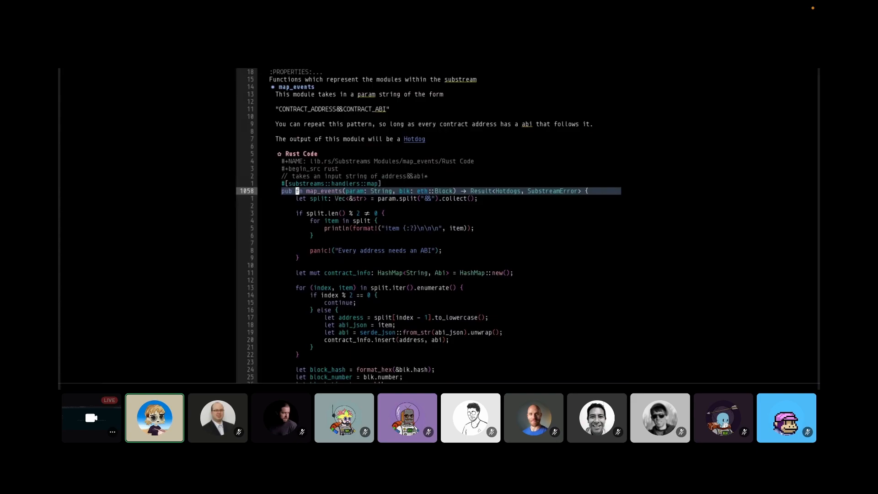
key("V")
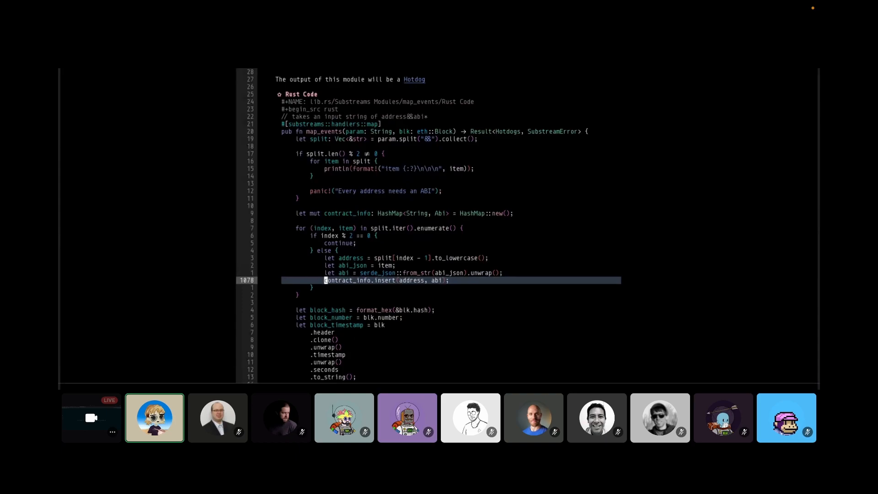
key("Down")
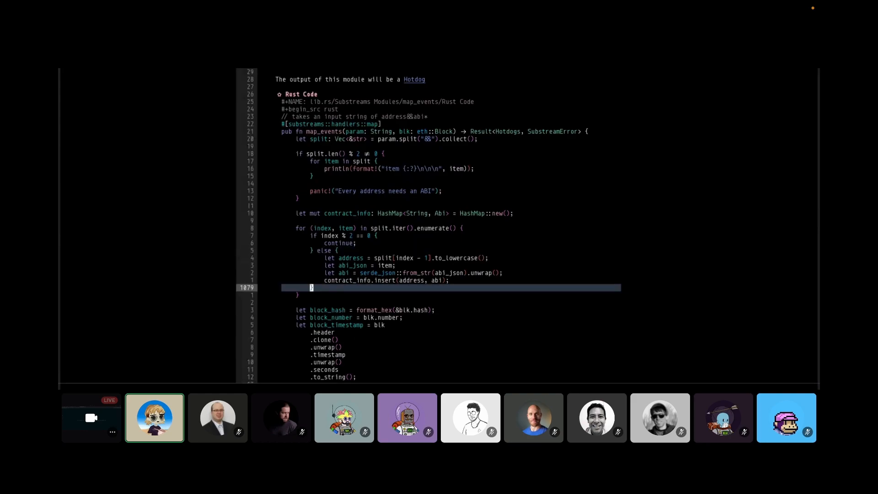
key("j")
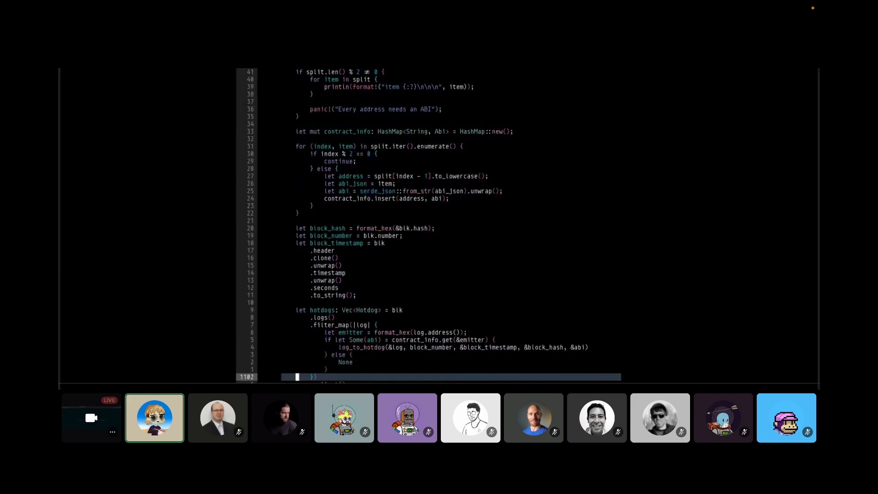
- Scroll through the map_events code until the share switches to GitHub's Literate.org
scroll("down", 3)
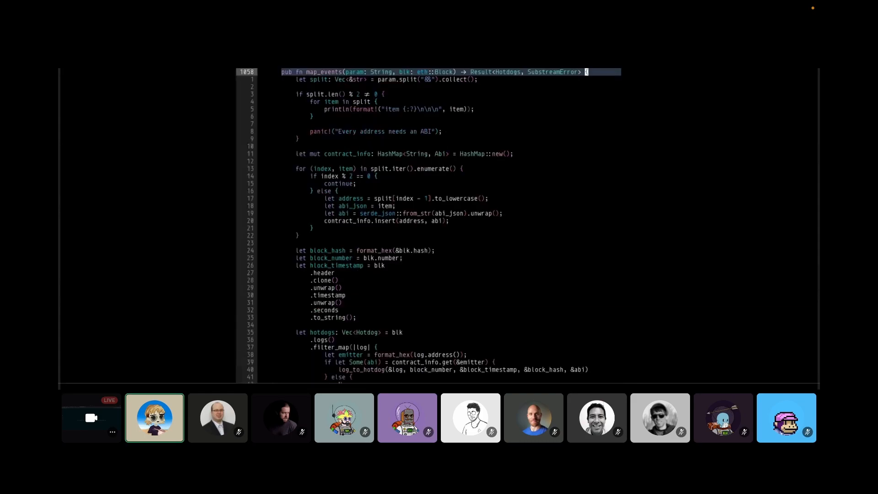
scroll("down", 3)
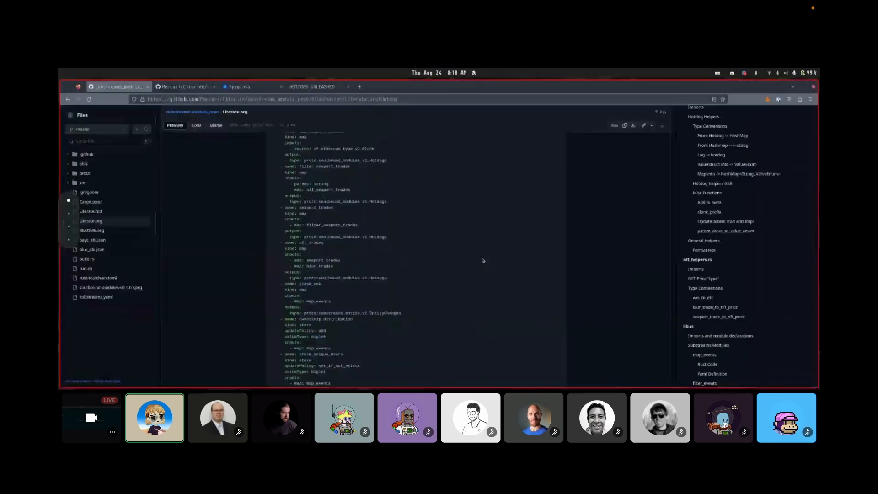
- Paste the Miladys contract address on spygpt.com and start building a board
left_click(247, 86)
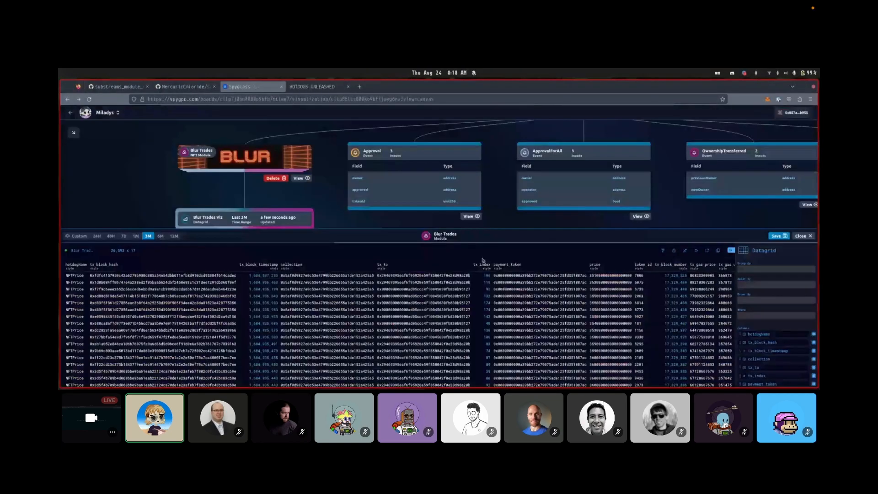
left_click(372, 86)
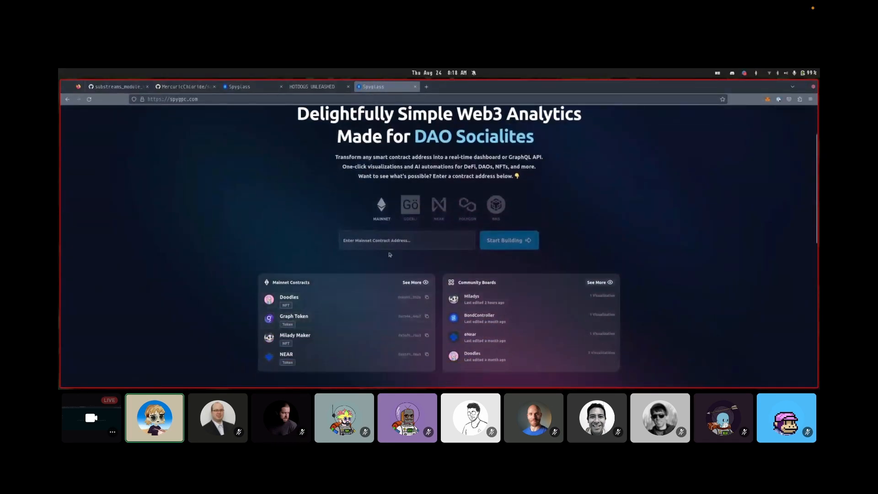
type("0x5af0d9827e0c53e4799bb22665Sa1de152a425a5")
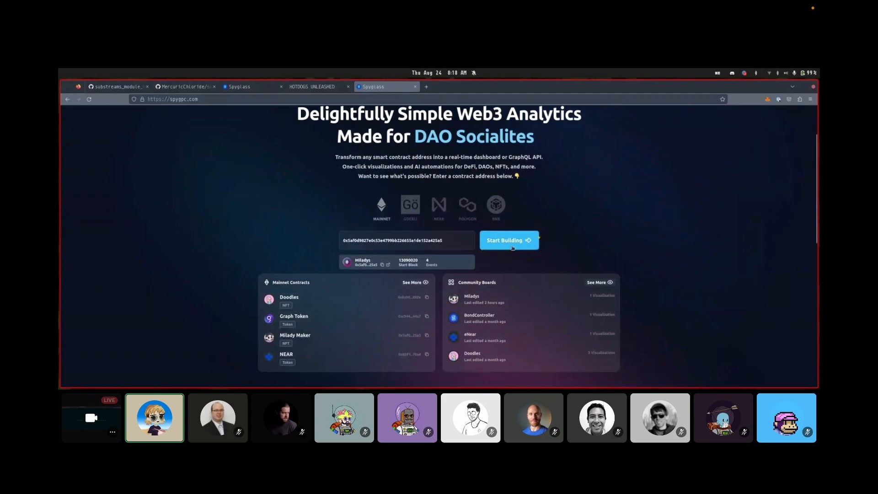
left_click(509, 240)
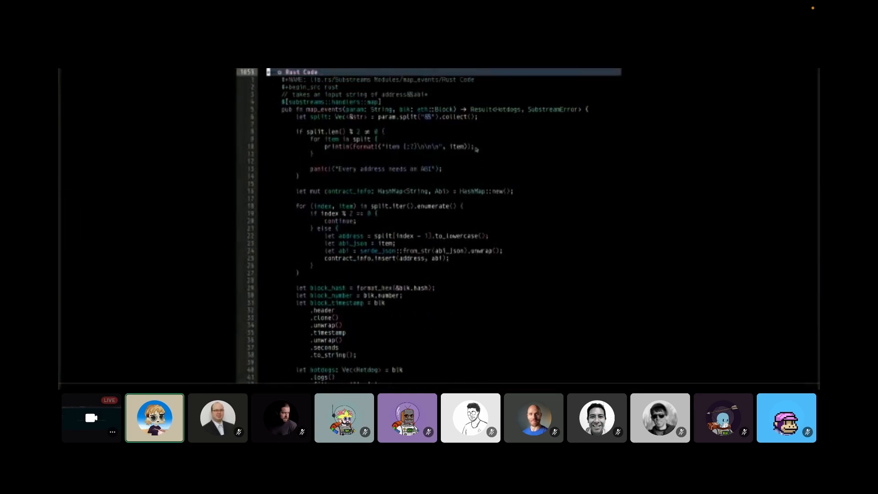
- Scroll up to fold the Rust code back into the Substreams Modules outline
scroll("up", 3)
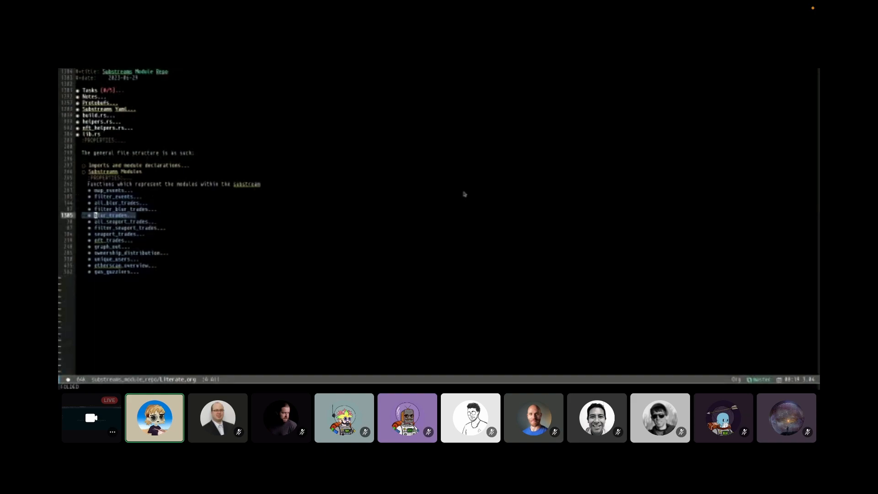
- Return to the Spyglass Blur Trades datagrid narrowed to seven columns
left_click(112, 215)
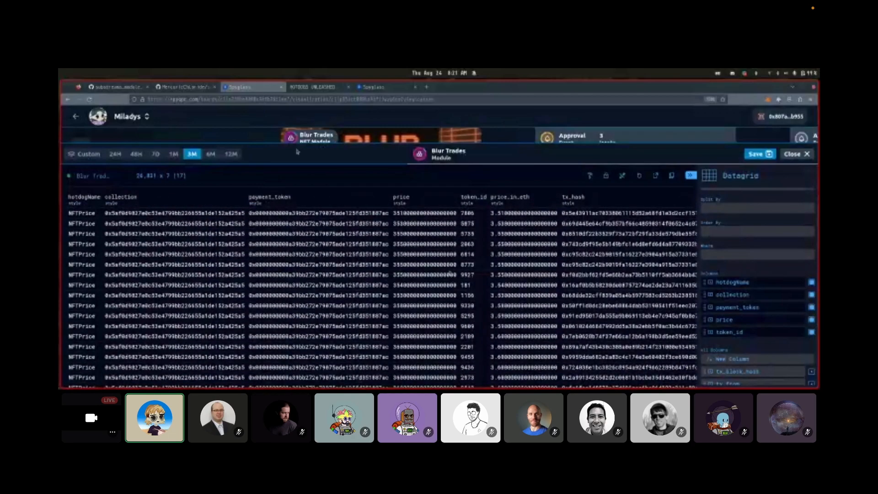
- Turn the Blur Trades panel into an X/Y scatter of price_in_eth against token_id
left_click(708, 175)
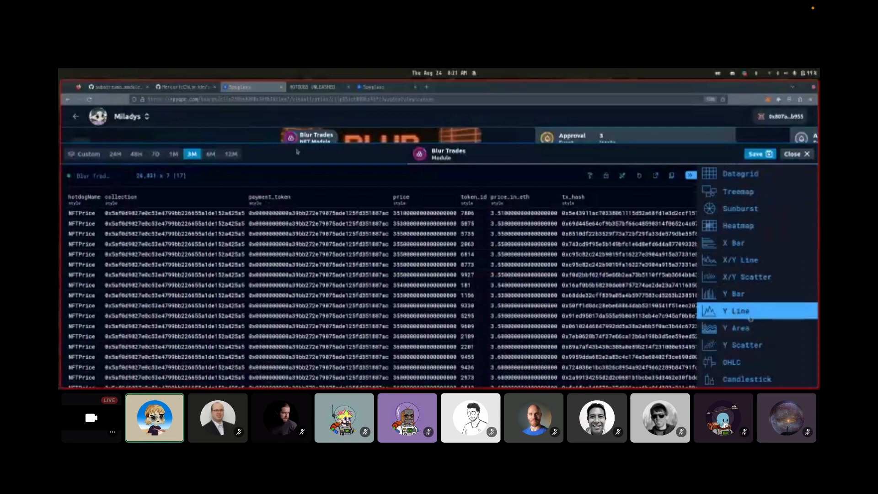
left_click(747, 276)
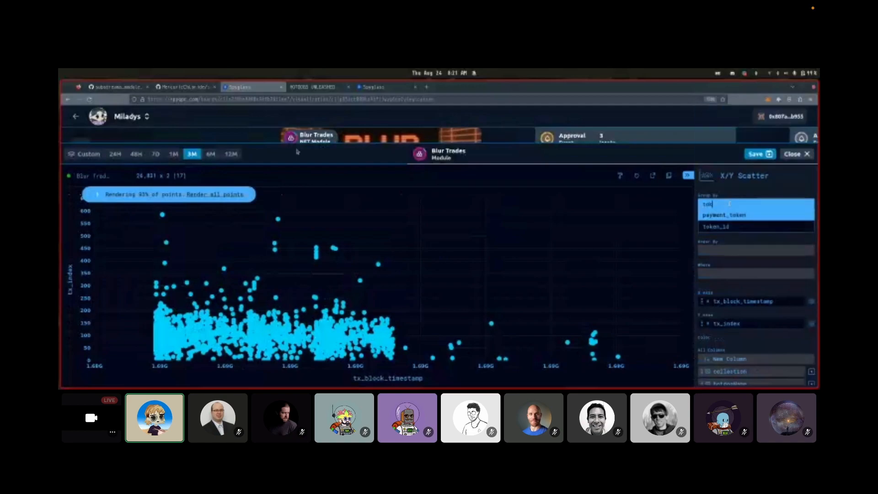
left_click(715, 227)
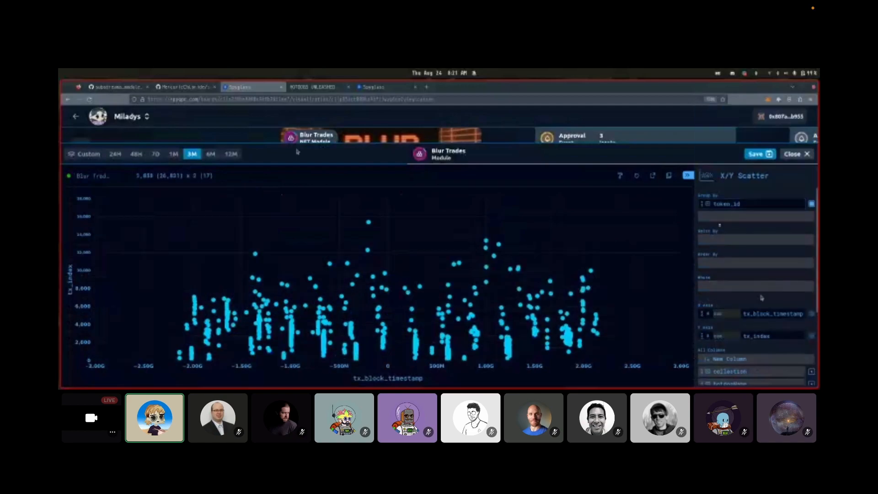
scroll("down", 3)
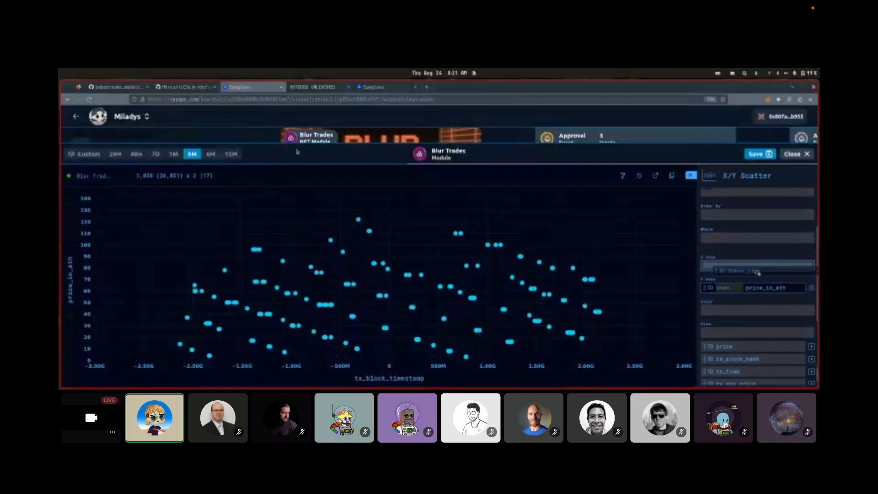
left_click(774, 265)
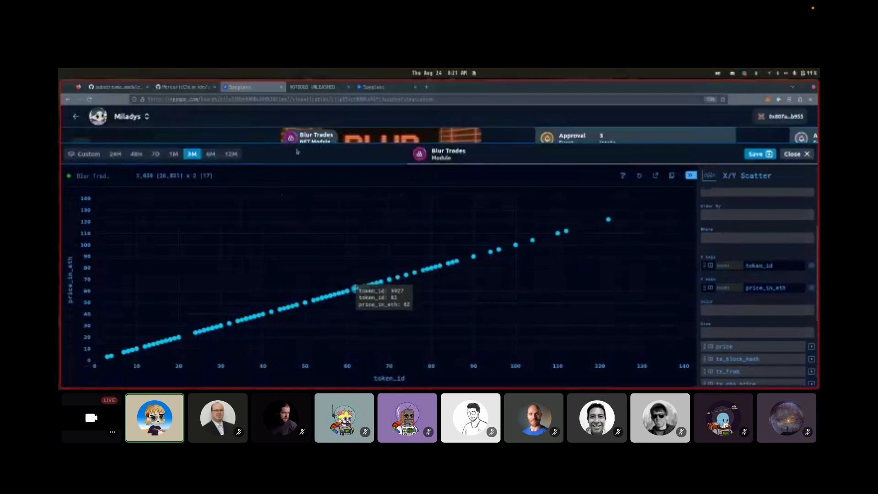
mouse_move(741, 301)
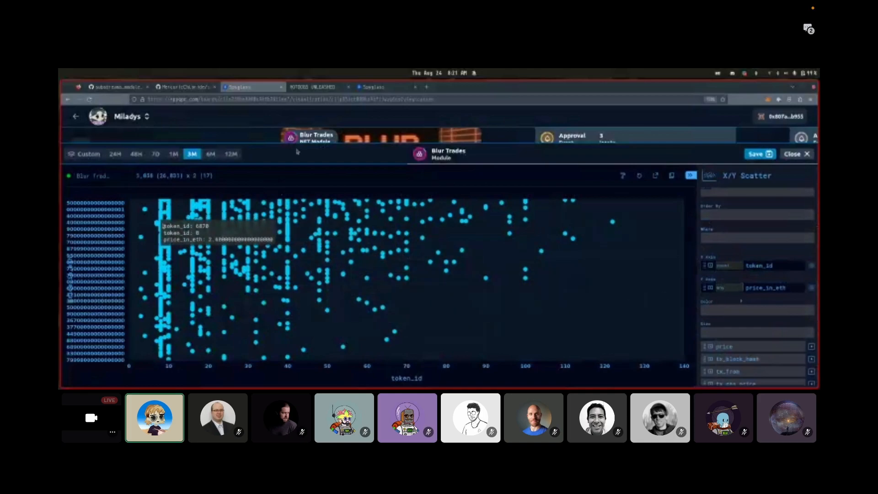
mouse_move(486, 258)
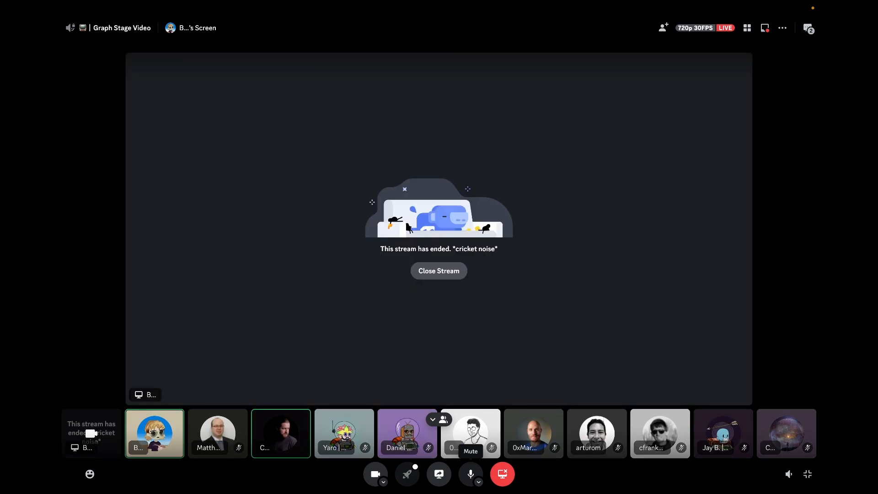
- Watch the presenter's screen share of the Spyglass Miladys contract diagram and event modules
left_click(438, 270)
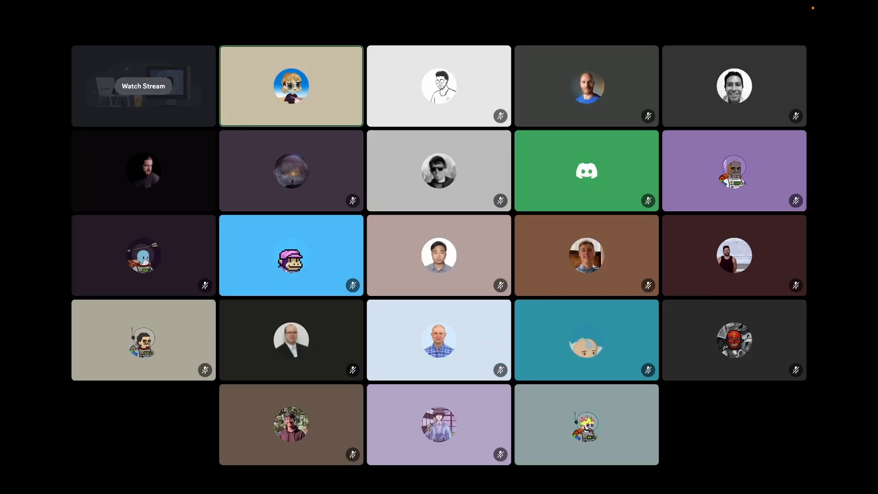
left_click(143, 85)
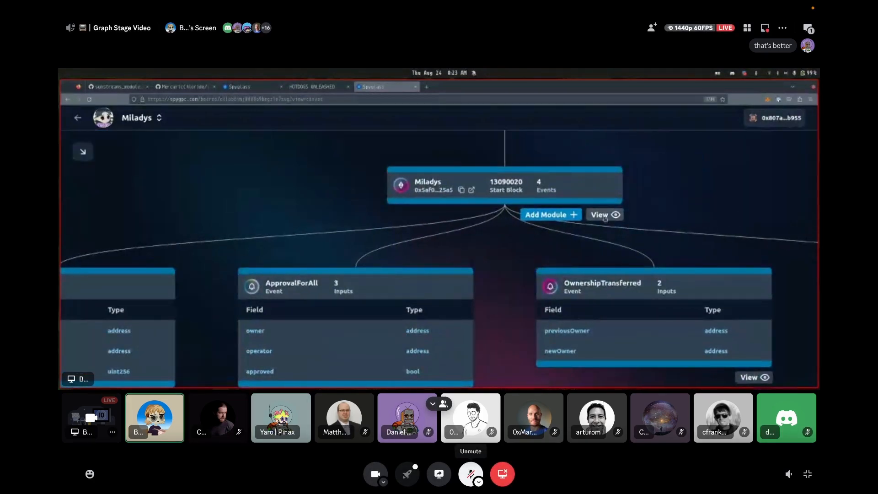
- Leave the ended Miladys datagrid share and scroll through the Stage participant grid
left_click(604, 214)
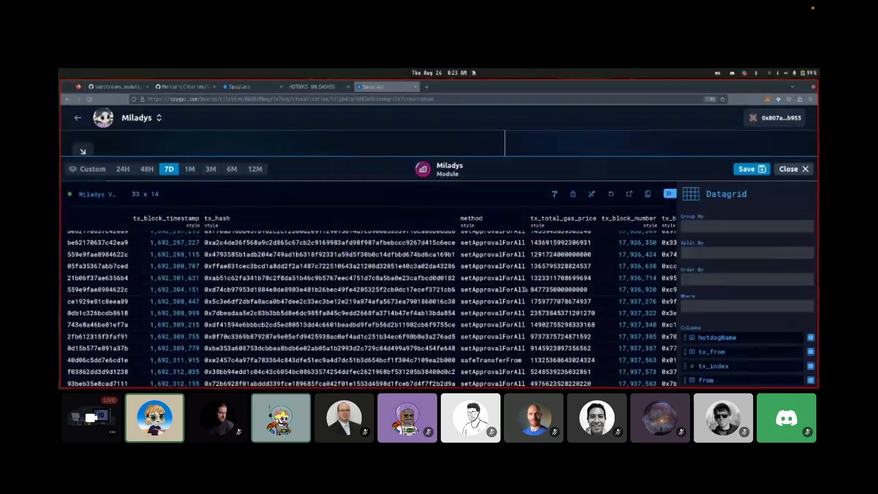
scroll("down", 3)
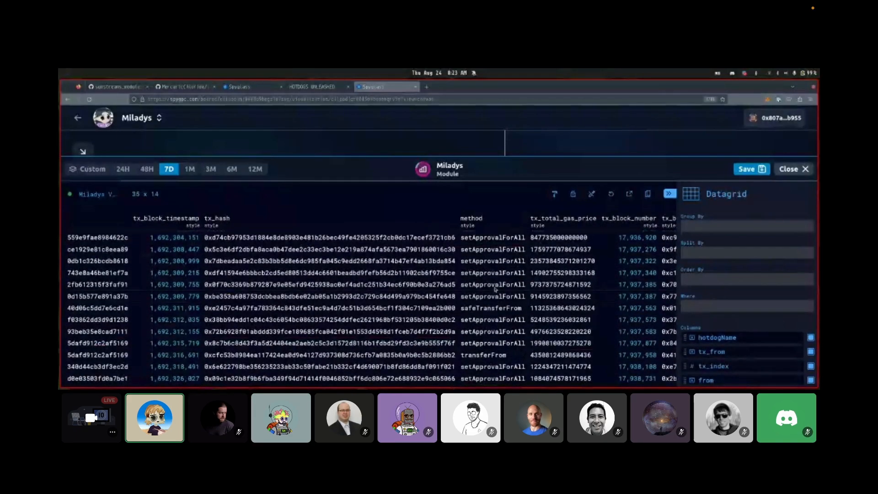
type("etherscan.io/address/0x000000000000ad05ccc4f10045630fb830b95127#readProxyContract")
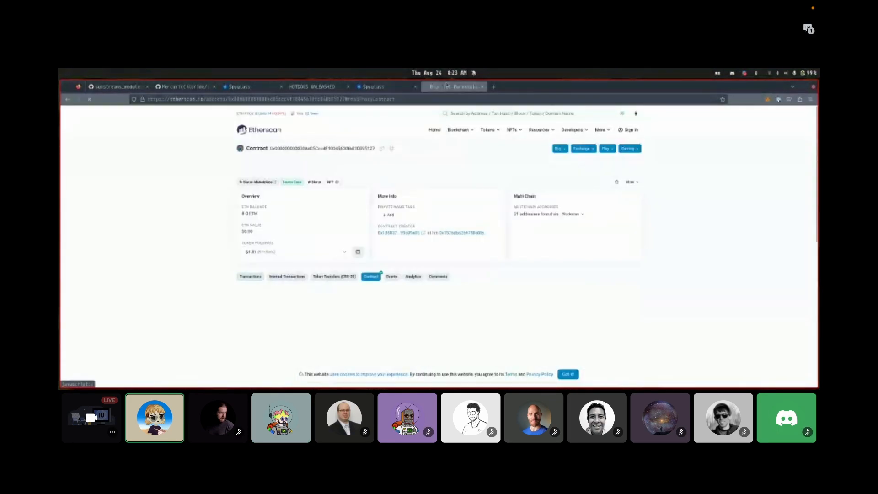
left_click(250, 277)
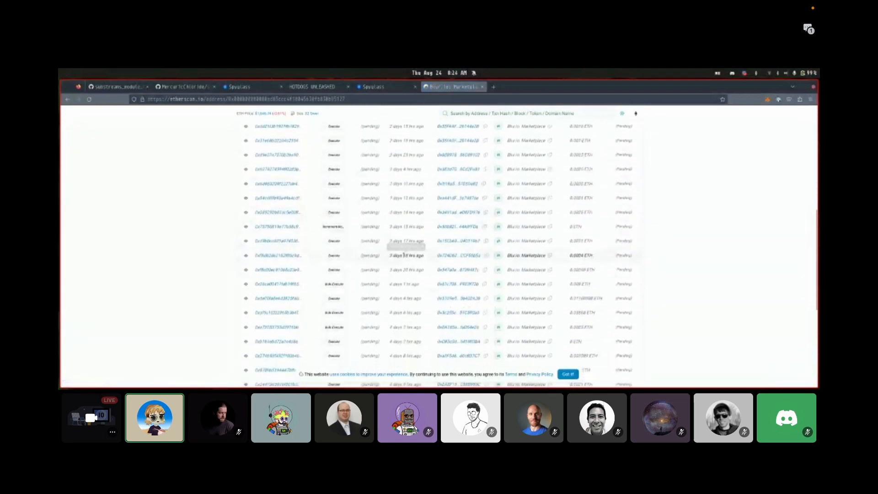
left_click(372, 86)
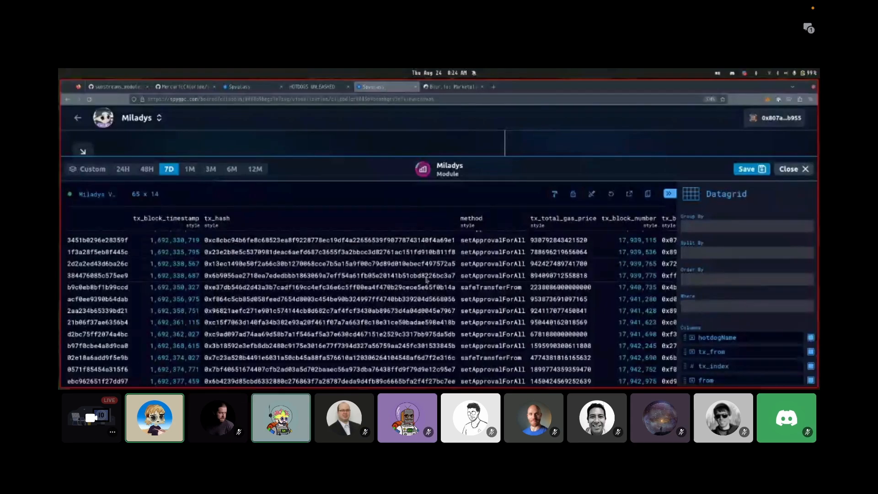
scroll("down", 3)
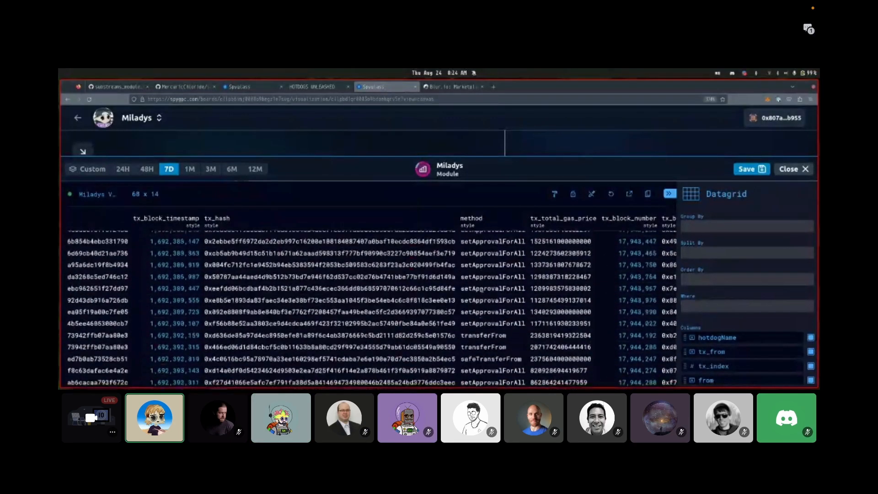
scroll("down", 3)
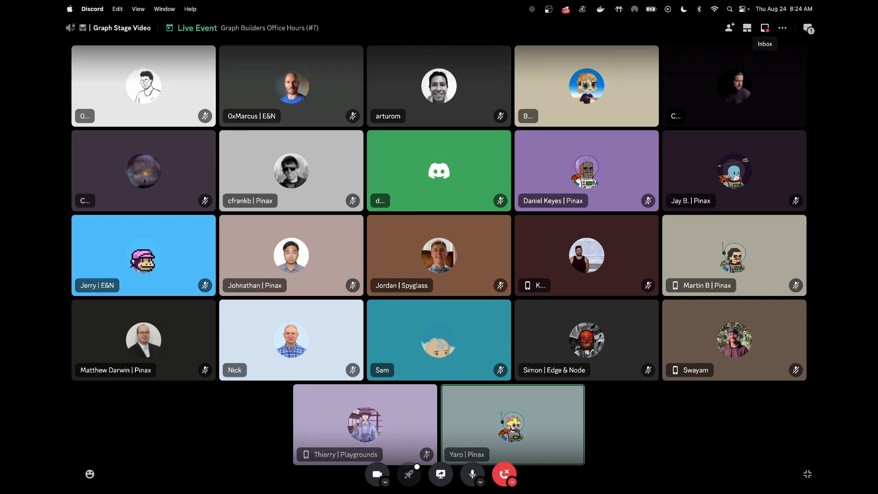
- Open the Graph Stage Video chat beside the call and start watching the new stream
left_click(764, 27)
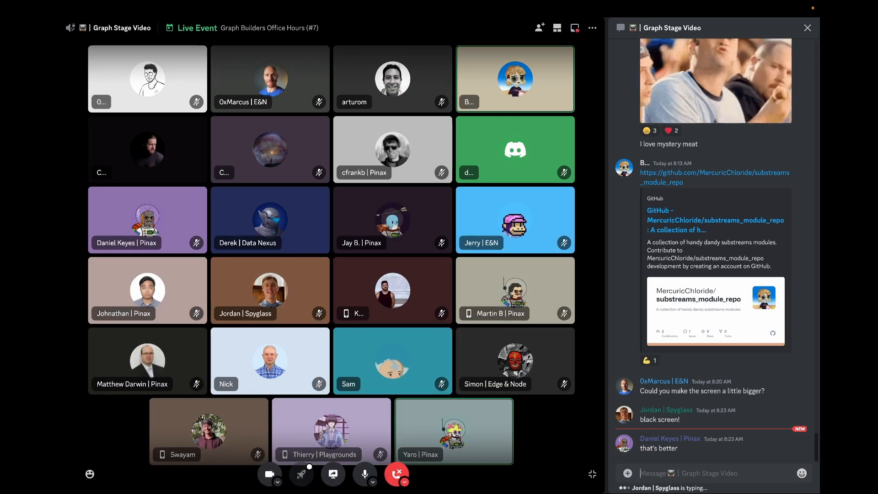
left_click(365, 482)
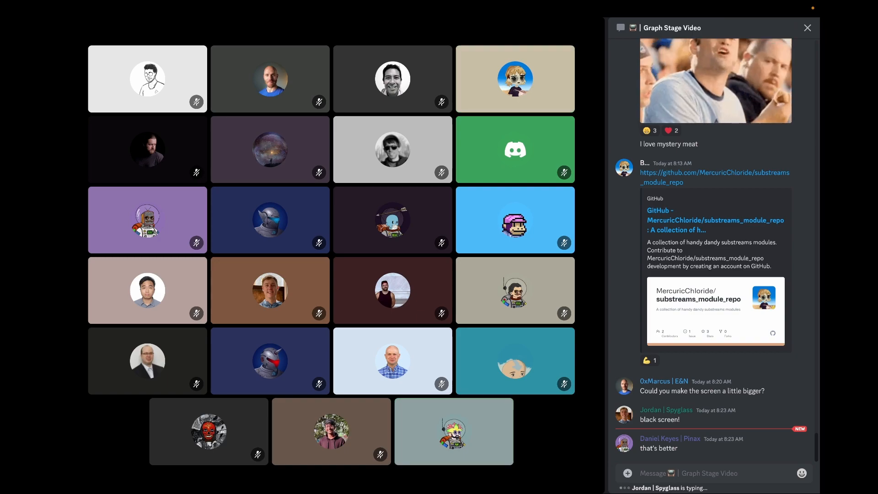
left_click(453, 431)
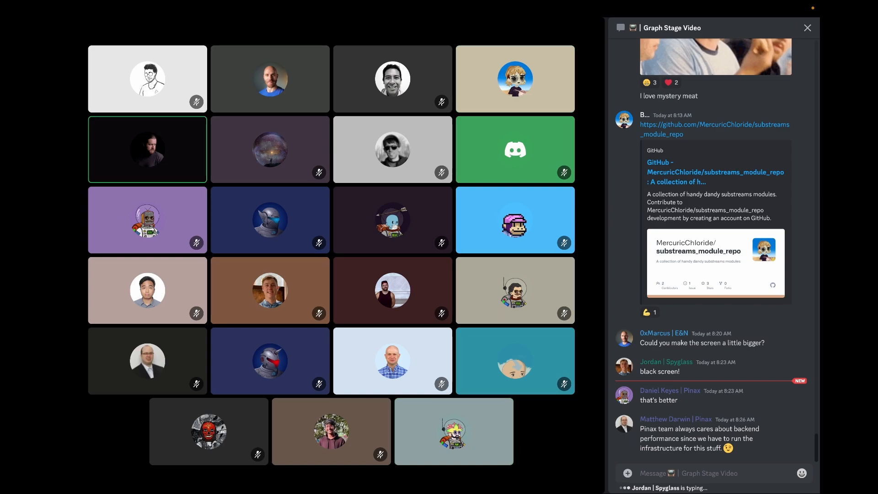
scroll("down", 3)
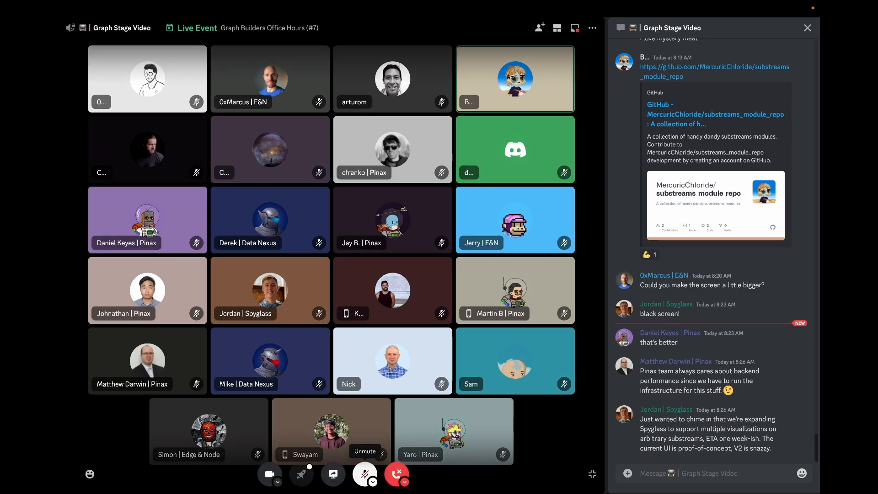
left_click(364, 474)
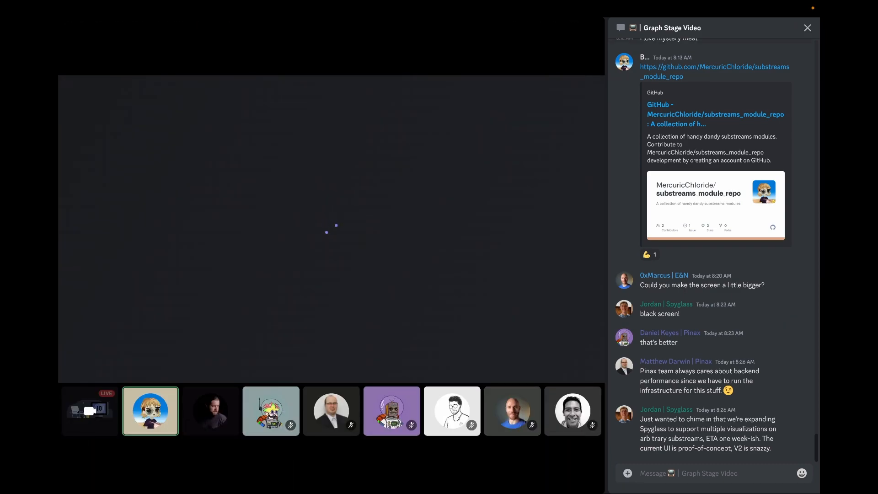
- Follow the Emacs Literate.org outline as it opens the gas_guzzlers Rust code block
left_click(806, 28)
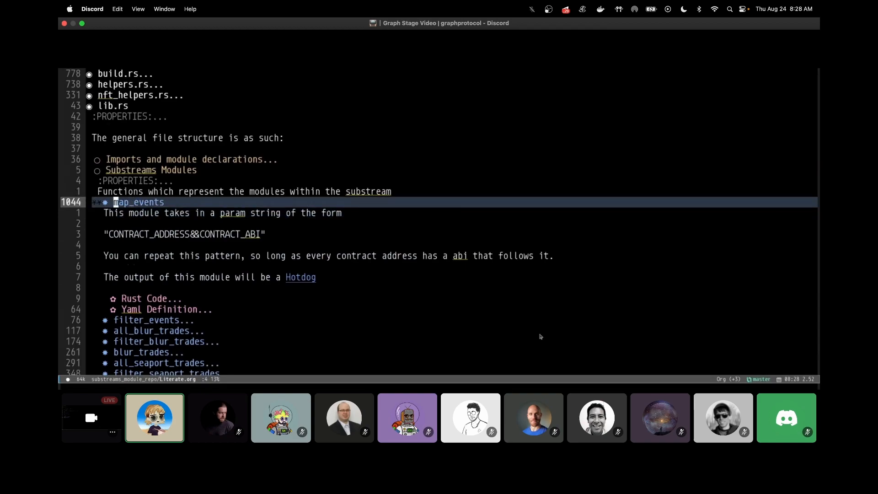
left_click(137, 201)
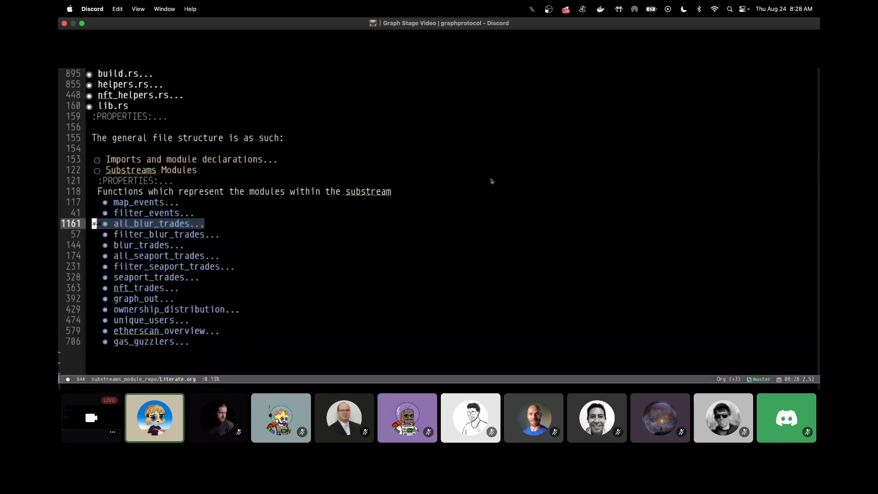
left_click(157, 223)
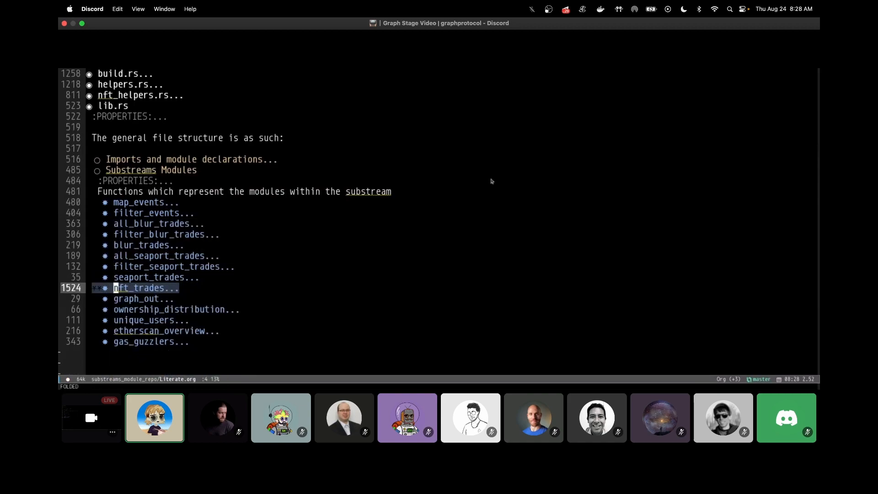
left_click(143, 287)
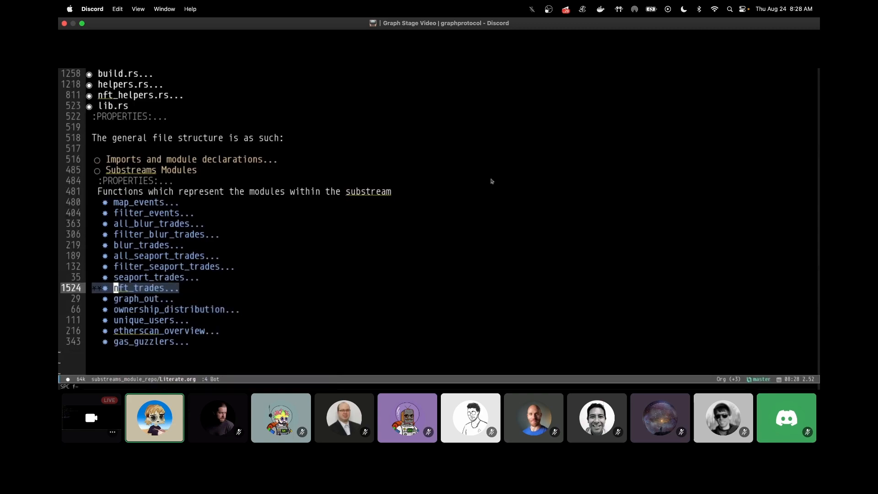
left_click(144, 287)
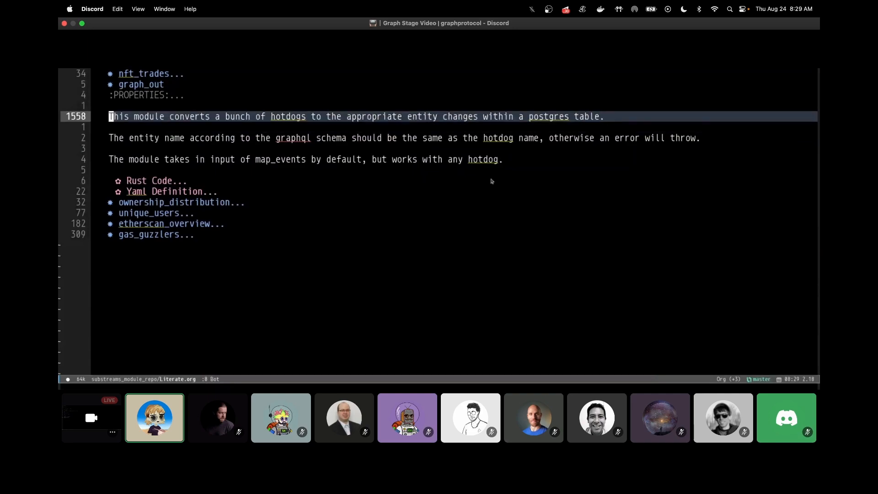
key("down")
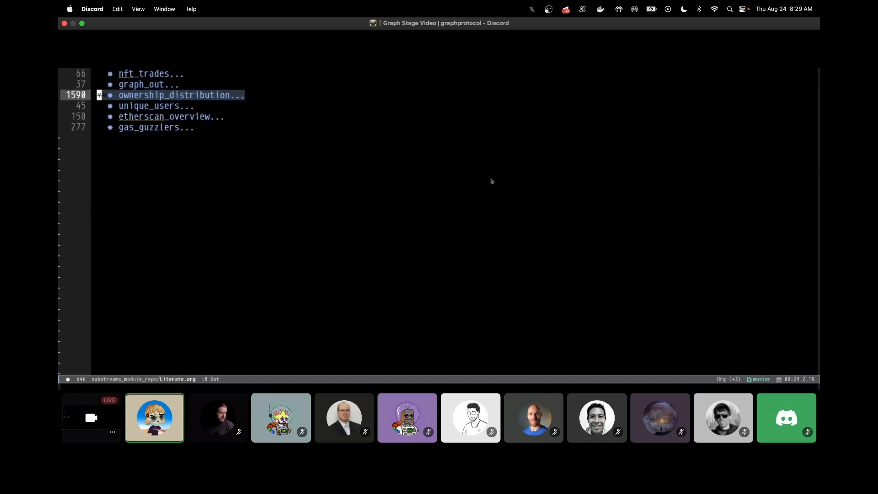
left_click(179, 95)
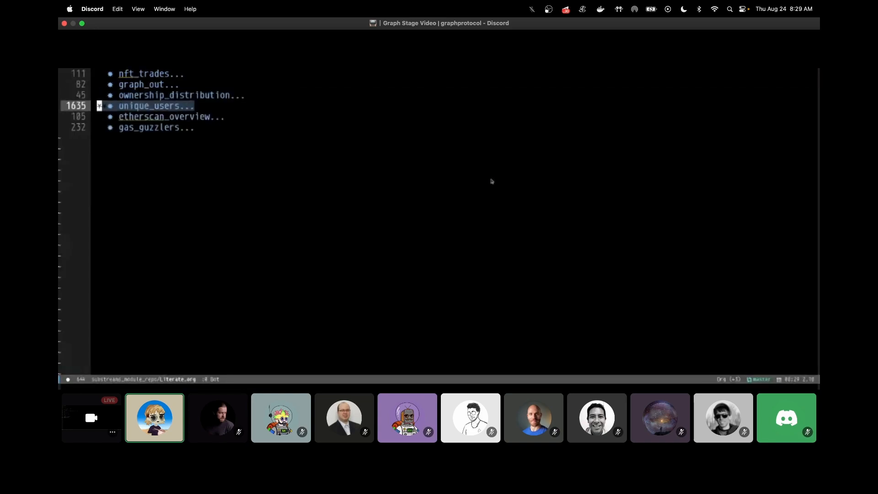
left_click(152, 105)
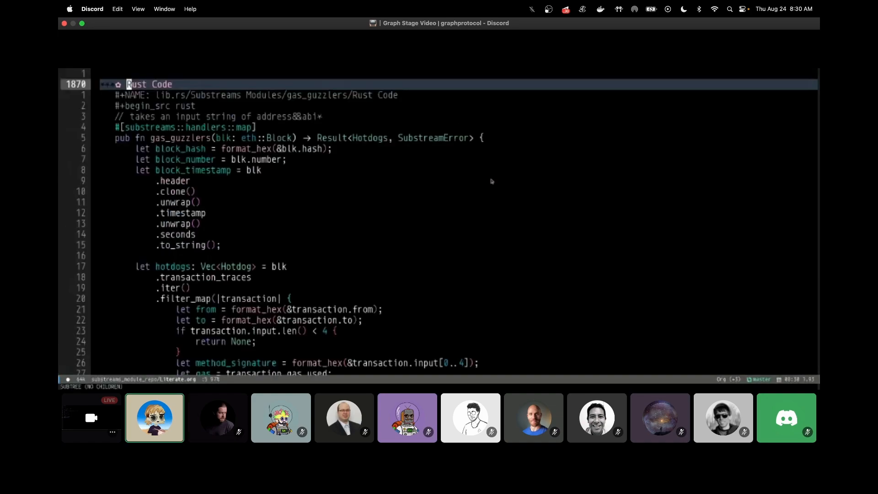
- Watch the stream switch from Emacs to Spyglass's Miladys transaction datagrid
scroll("down", 3)
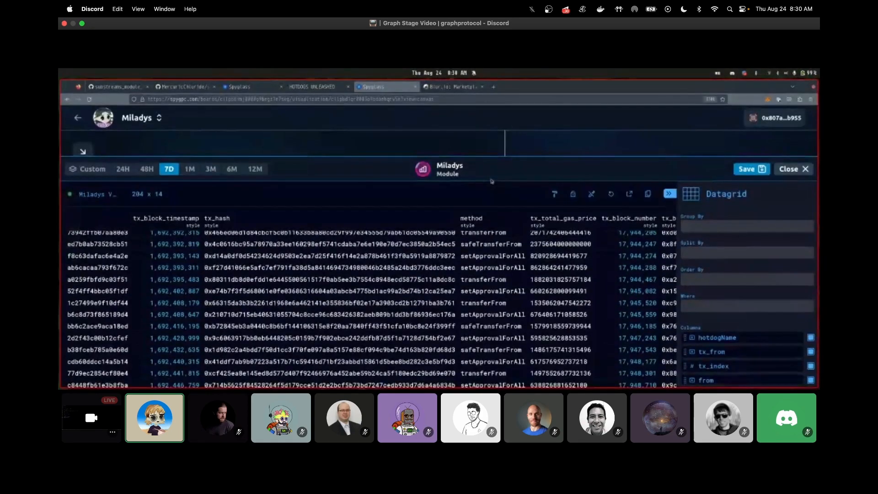
- Return to the Graph Builders Office Hours participant grid after the Etherscan share ends
left_click(452, 86)
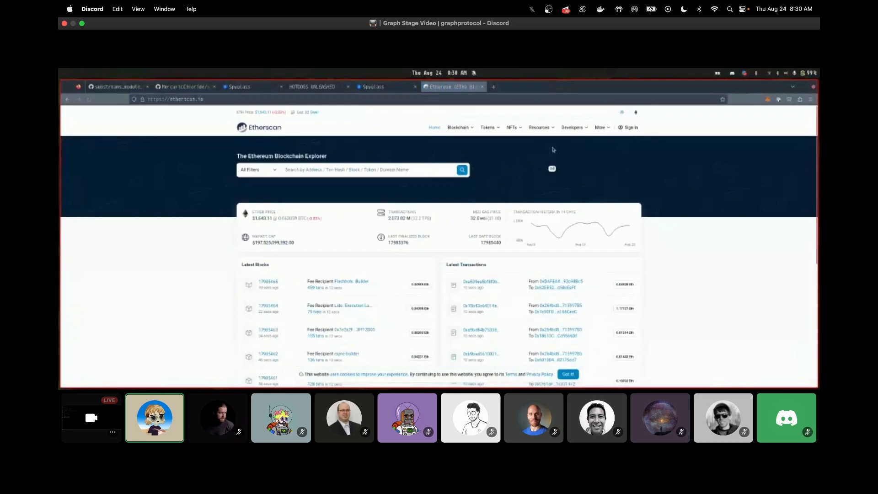
scroll("down", 3)
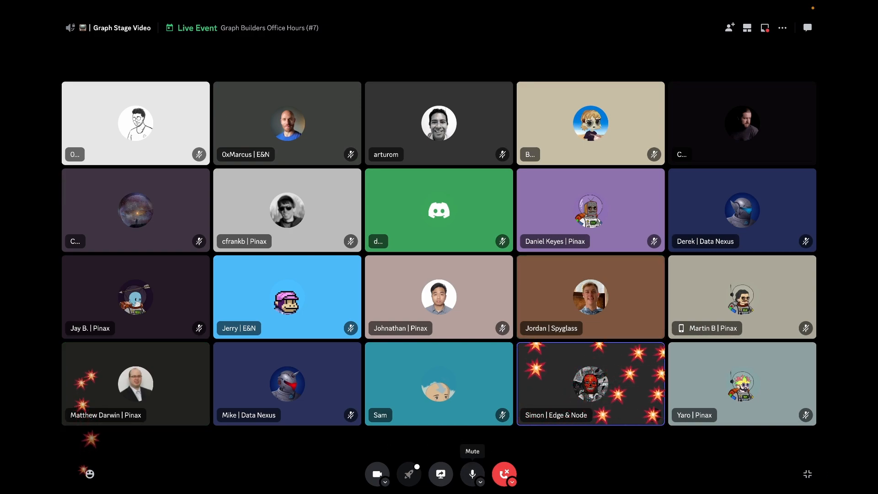
- Mute the mic after briefly unmuting, then open the call chat showing the spygpc.com link
left_click(472, 473)
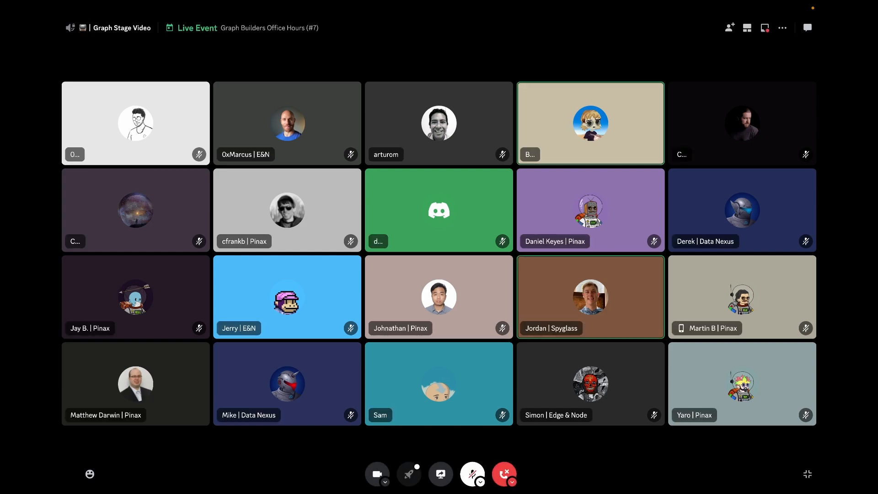
mouse_move(471, 473)
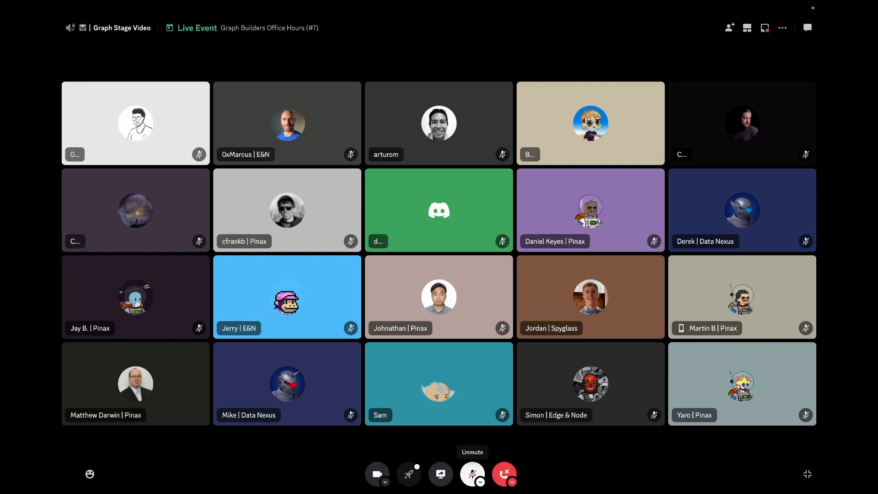
left_click(472, 474)
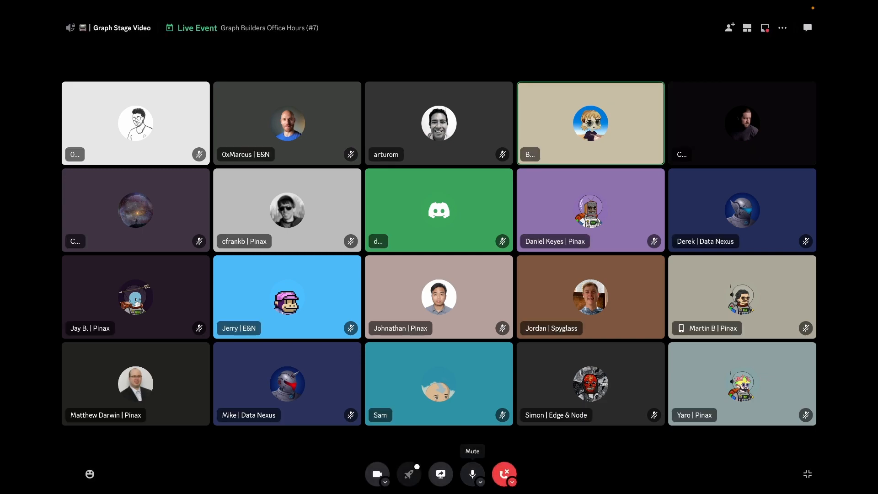
left_click(471, 473)
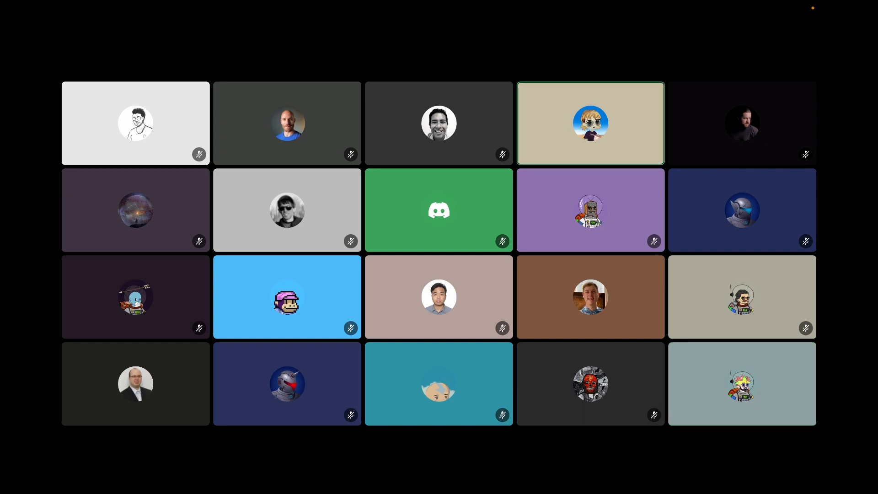
left_click(589, 297)
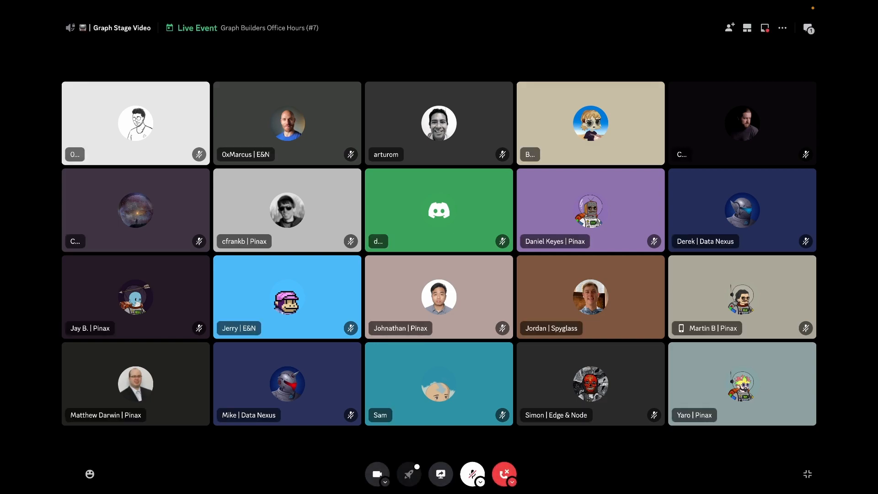
left_click(808, 28)
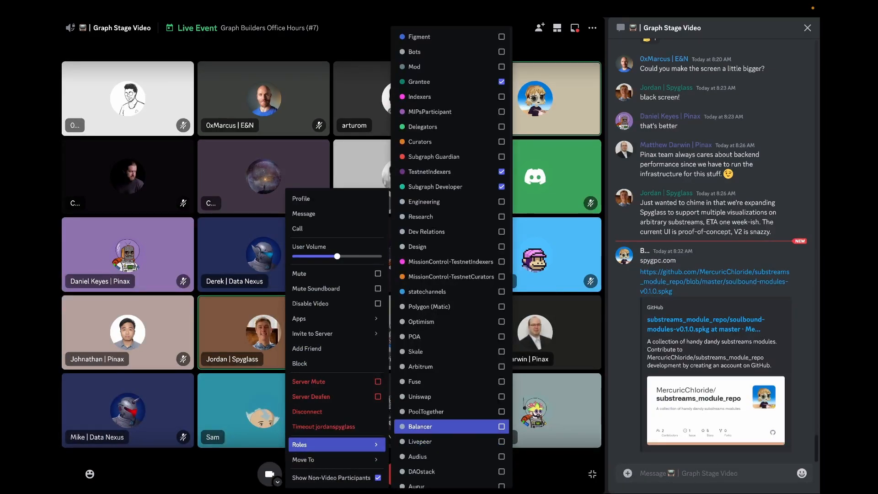
- Close the chat, revealing Jordan's new screen share listed first in the grid
scroll("down", 3)
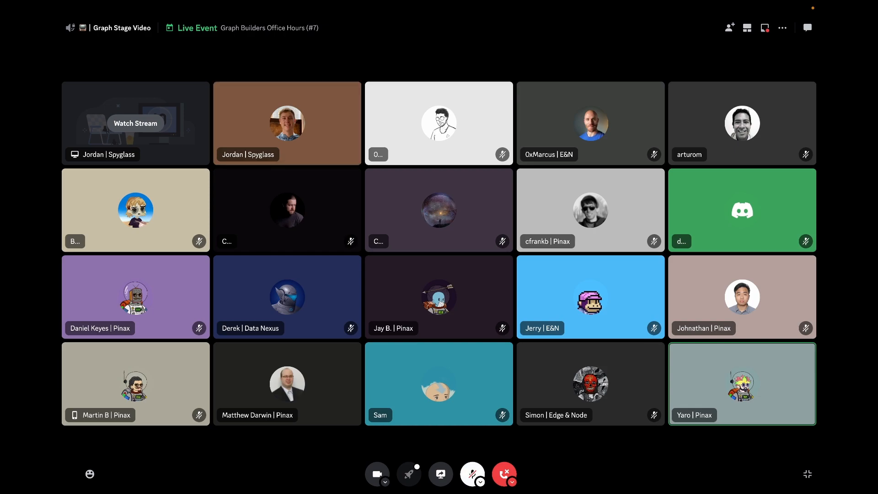
- Watch Jordan's screen share of the Spyglass homepage full-size
left_click(134, 123)
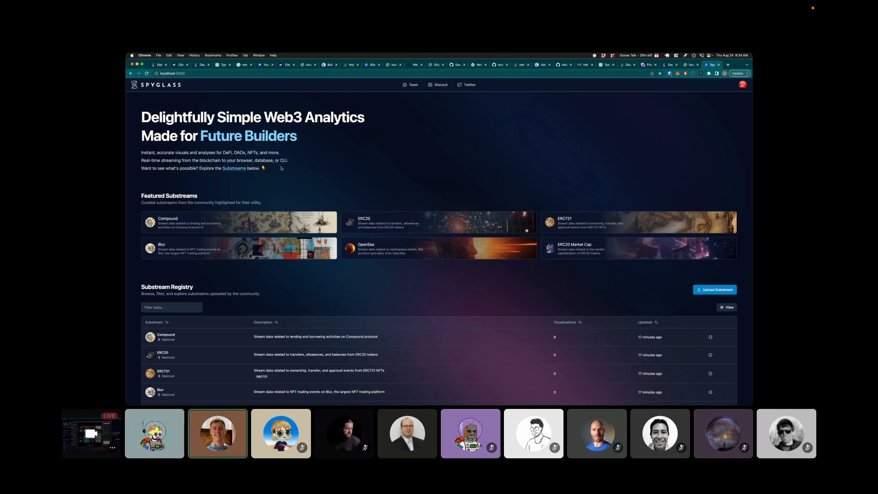
- View the Compound substream page with its six untitled community visualizations
scroll("down", 3)
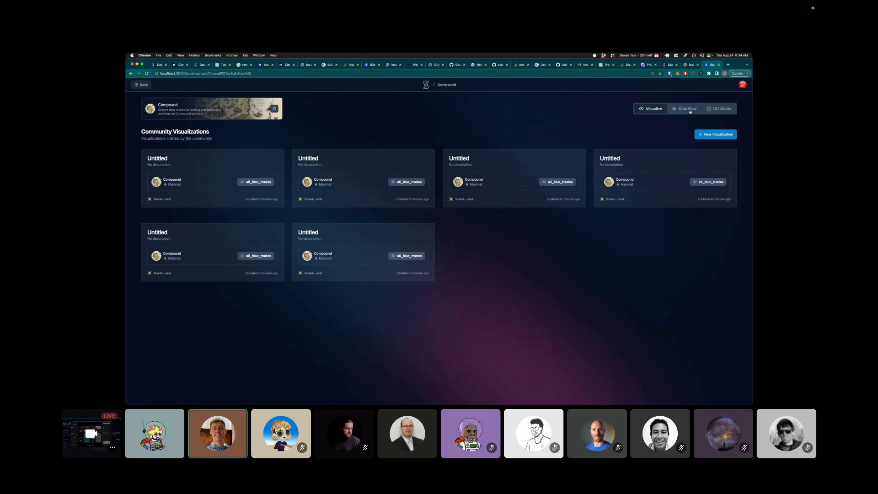
- View the Compound data-flow graph, a module's actions menu, the CLI Guide, then return to visualizations
left_click(685, 109)
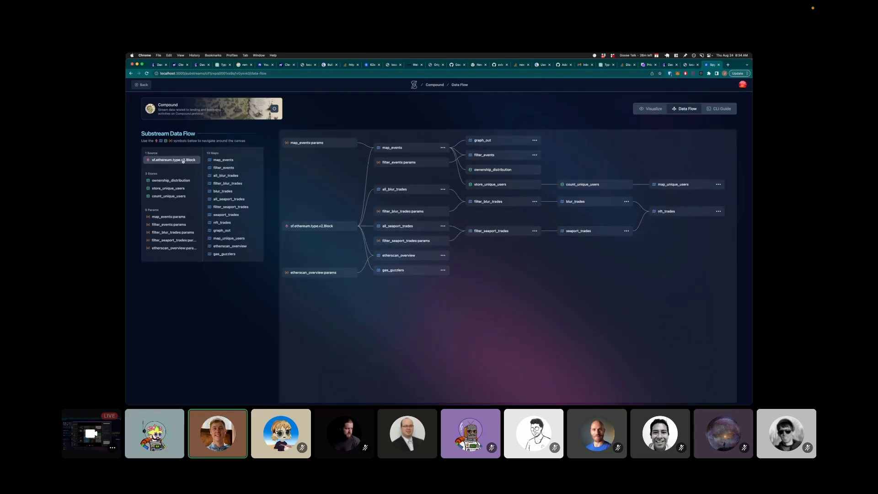
left_click(170, 180)
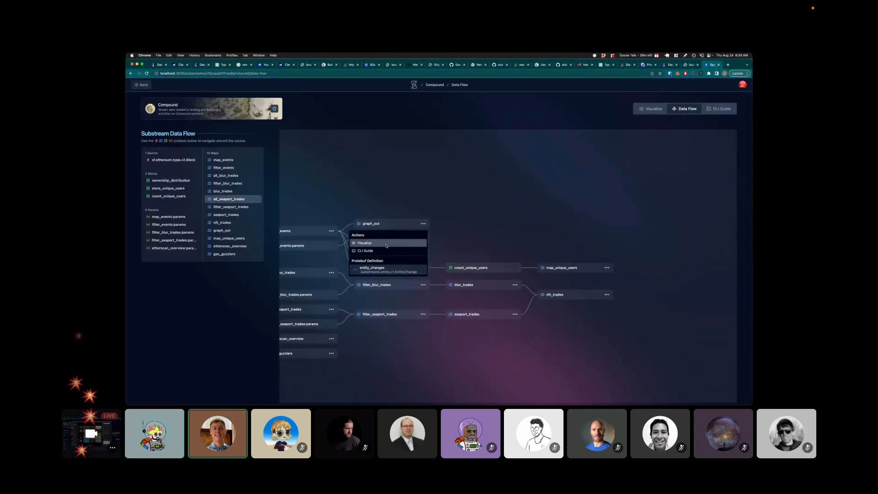
left_click(372, 269)
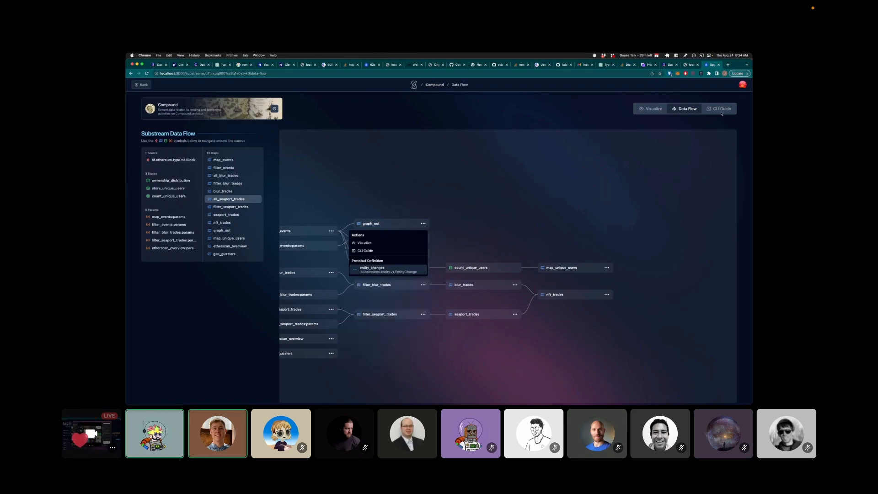
left_click(721, 109)
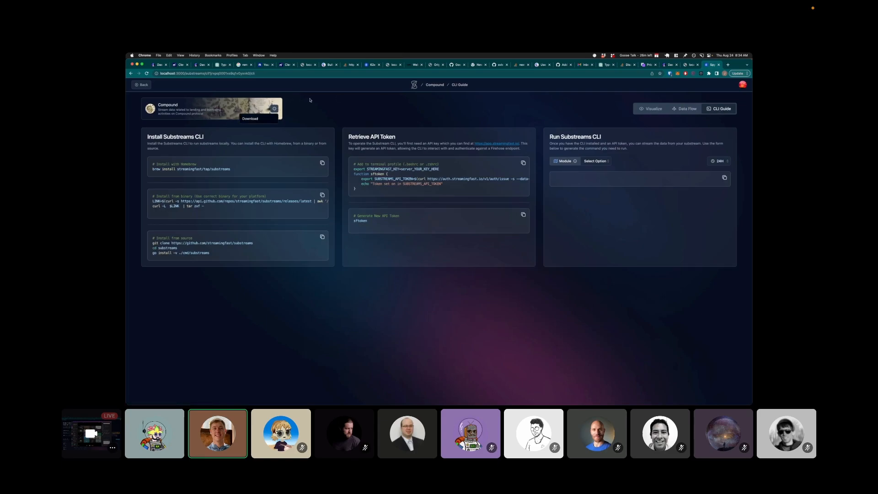
left_click(651, 108)
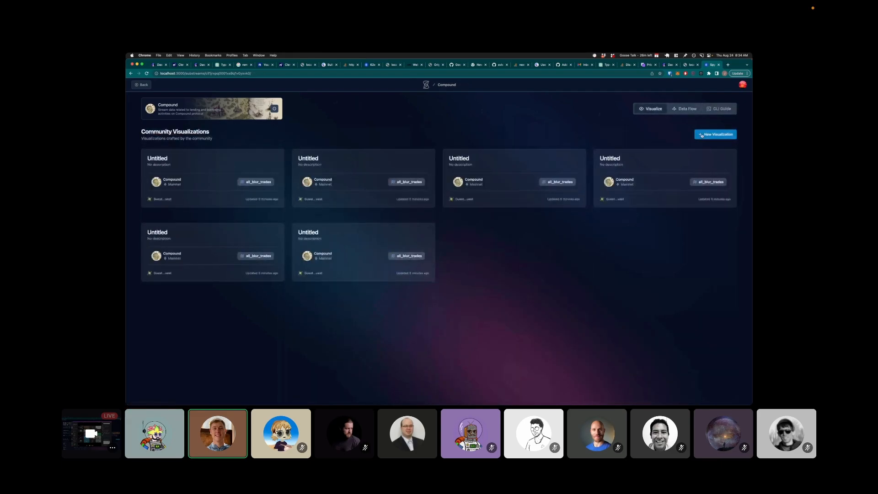
mouse_move(274, 160)
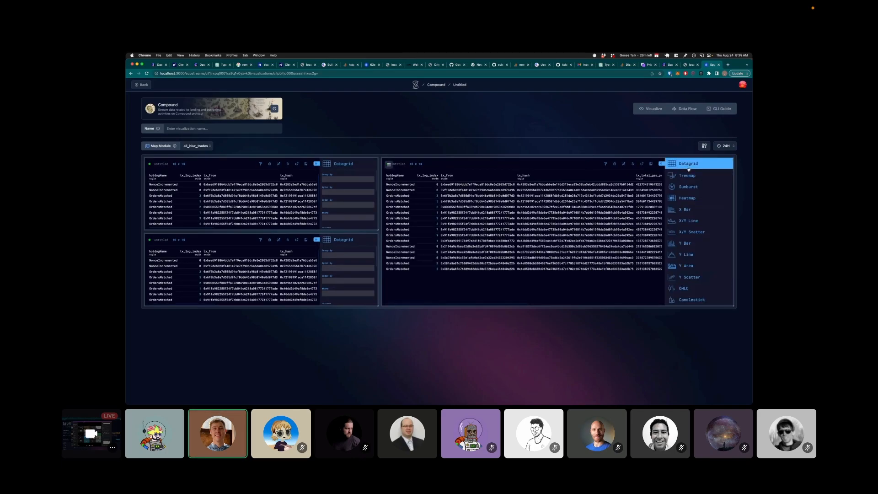
- Set a panel's chart type to Sunburst and switch the source module to filter_events
left_click(688, 187)
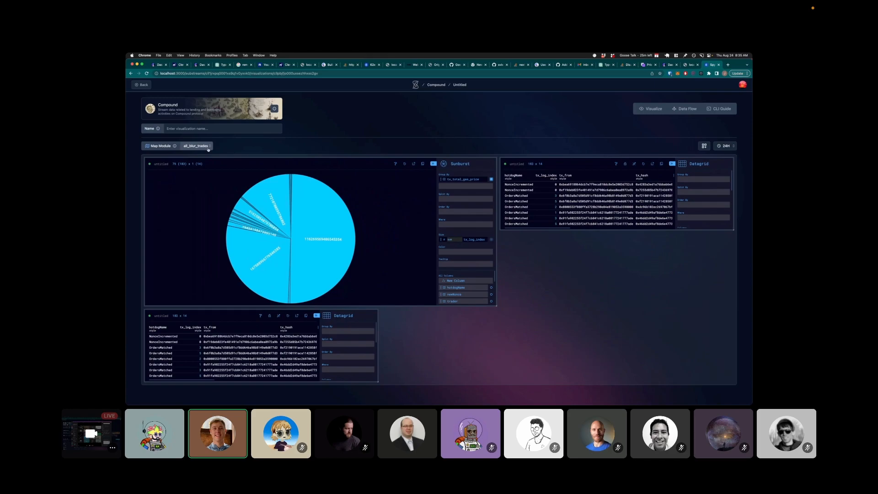
left_click(196, 145)
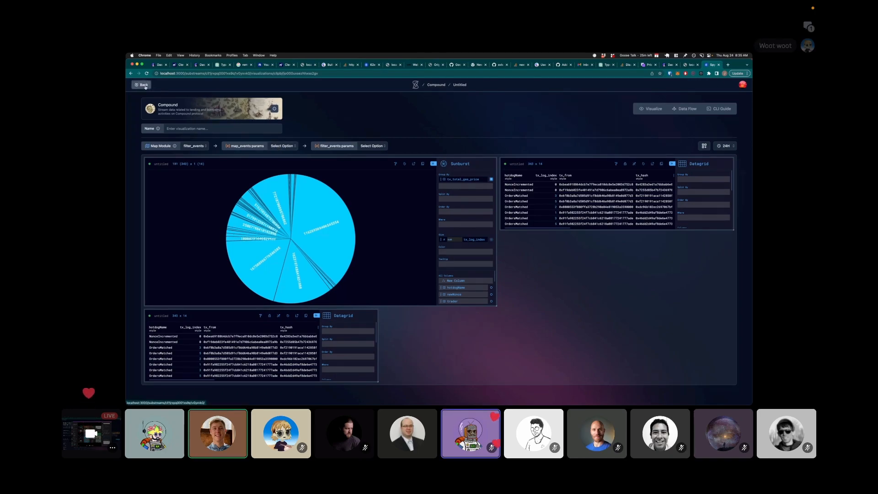
- Leave the new board and go back to the Compound page's six community visualizations
left_click(142, 85)
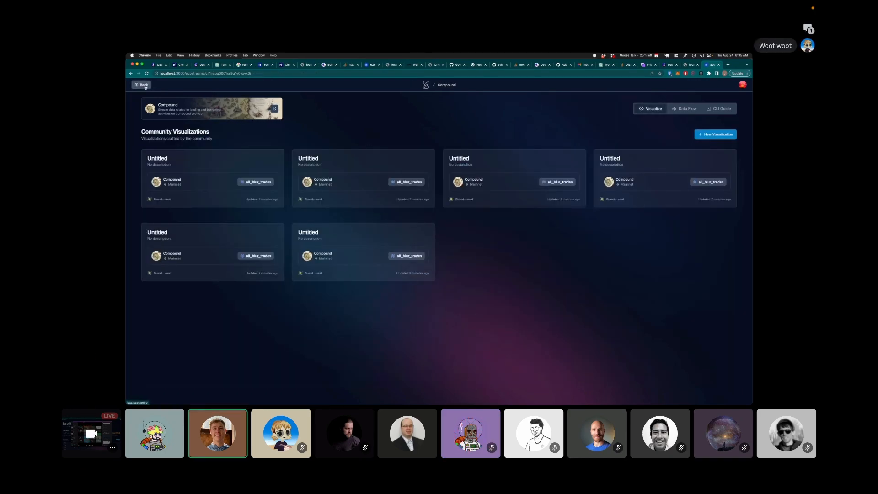
left_click(143, 85)
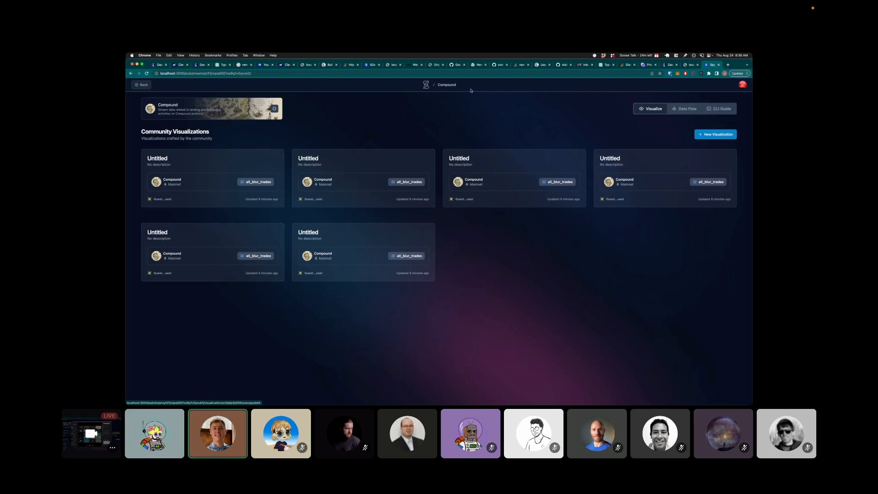
left_click(685, 109)
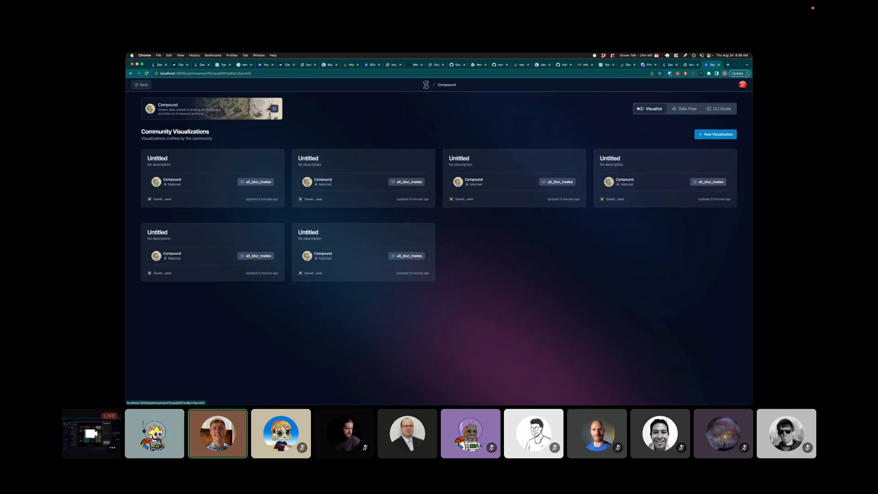
mouse_move(574, 164)
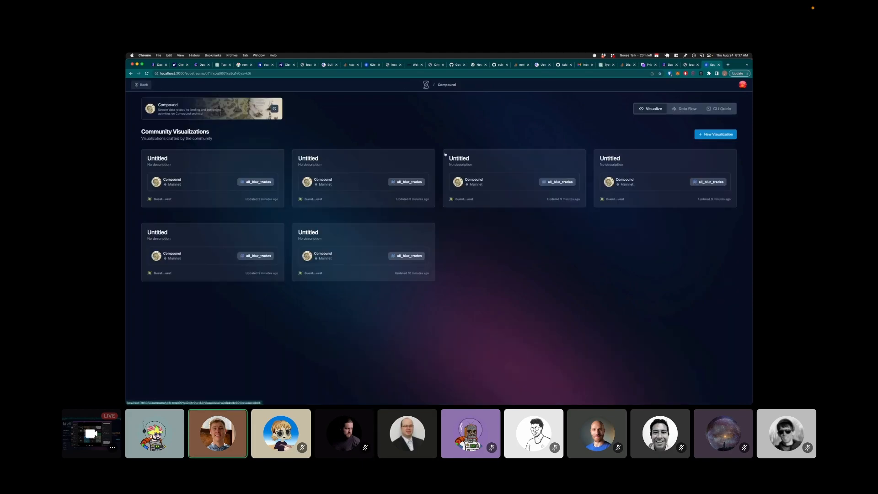
- Show the Compound data-flow graph and focus the count_unique_users, filter_blur_trades and ownership_distribution nodes
left_click(684, 109)
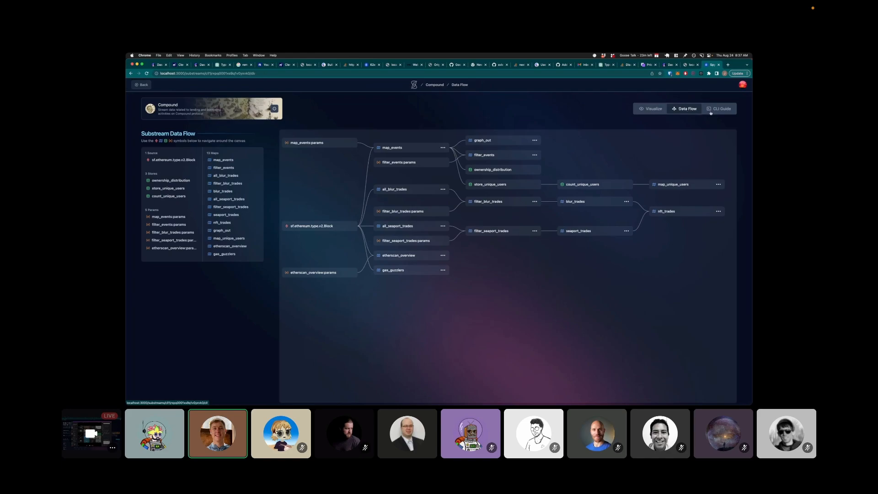
left_click(685, 109)
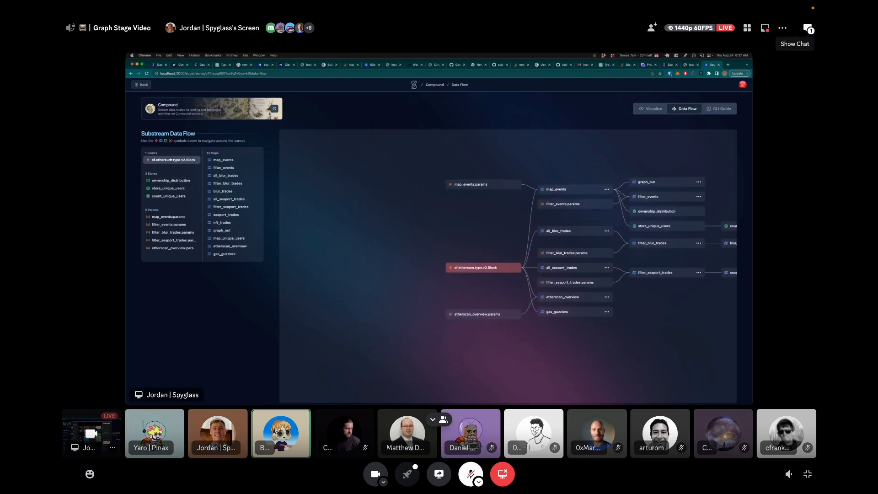
left_click(172, 232)
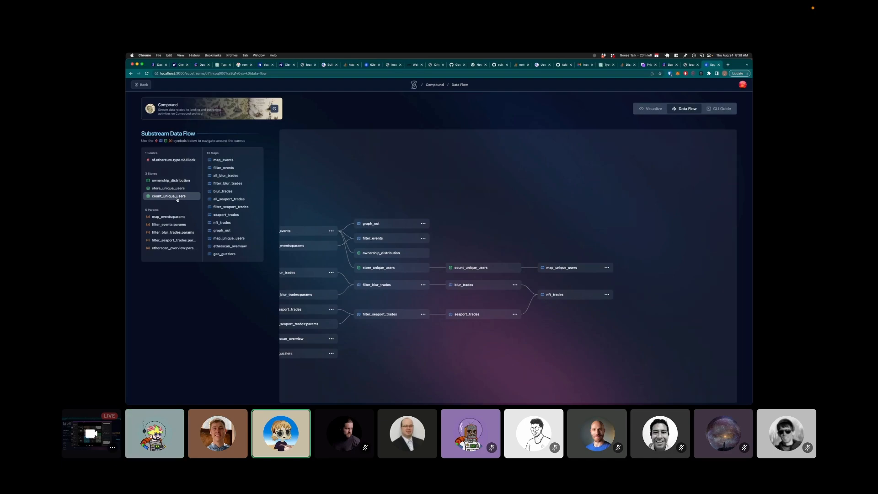
left_click(172, 233)
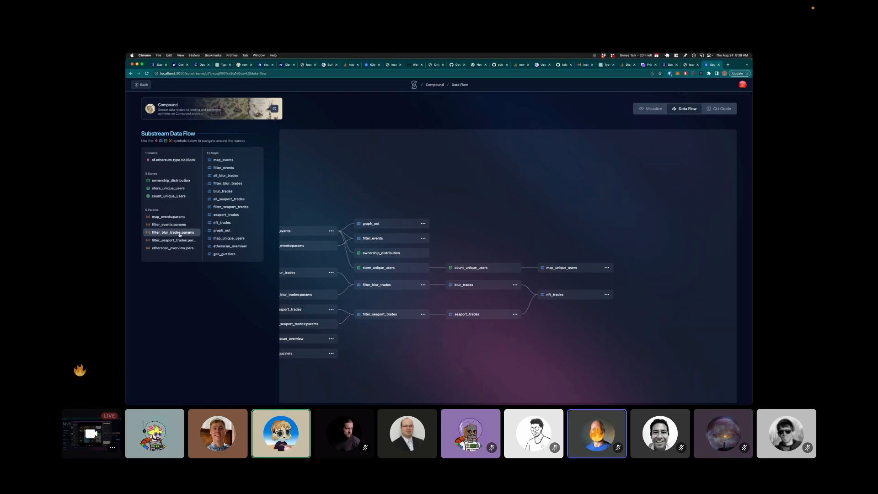
left_click(170, 180)
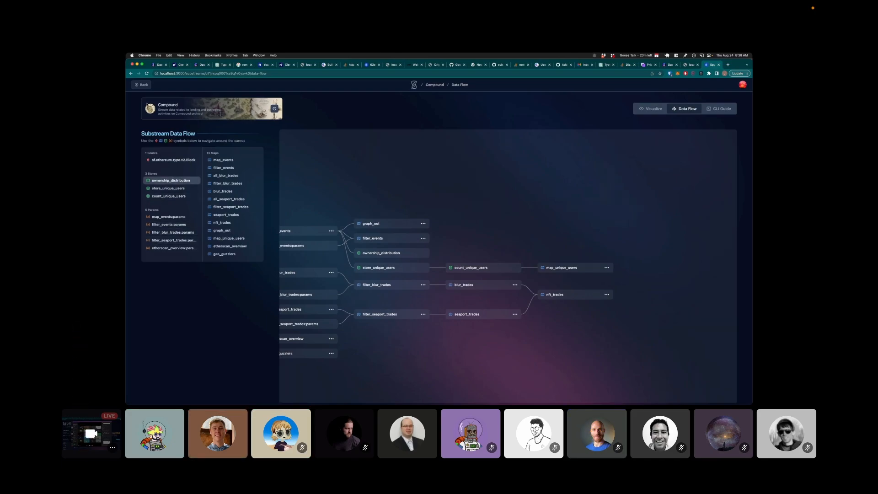
left_click(651, 108)
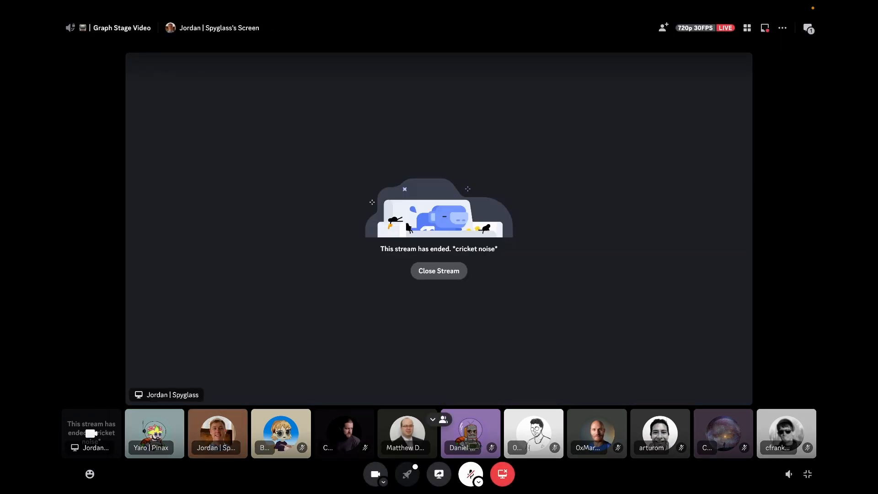
- Close the ended stream view, then mute and unmute the microphone in Graph Builders Office Hours
left_click(439, 270)
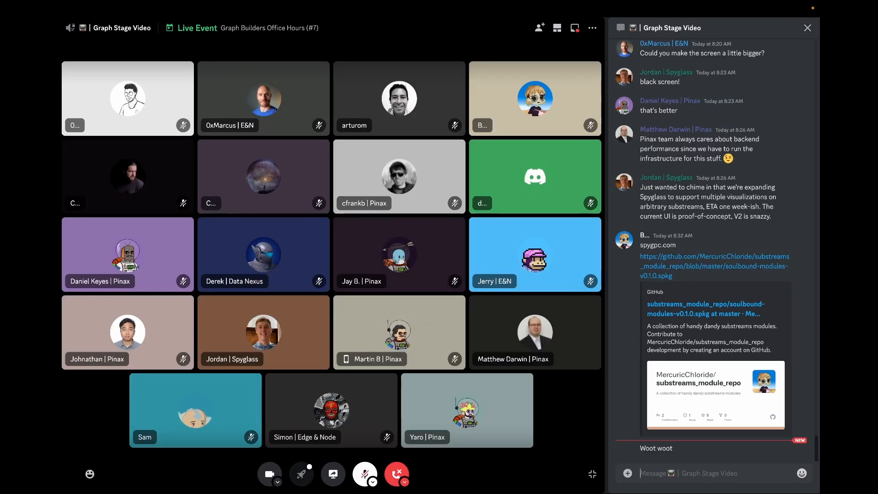
left_click(365, 473)
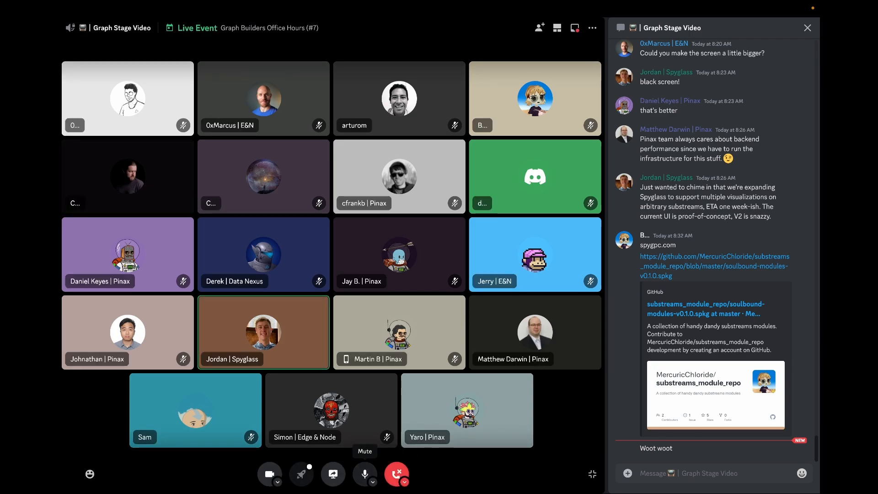
left_click(364, 473)
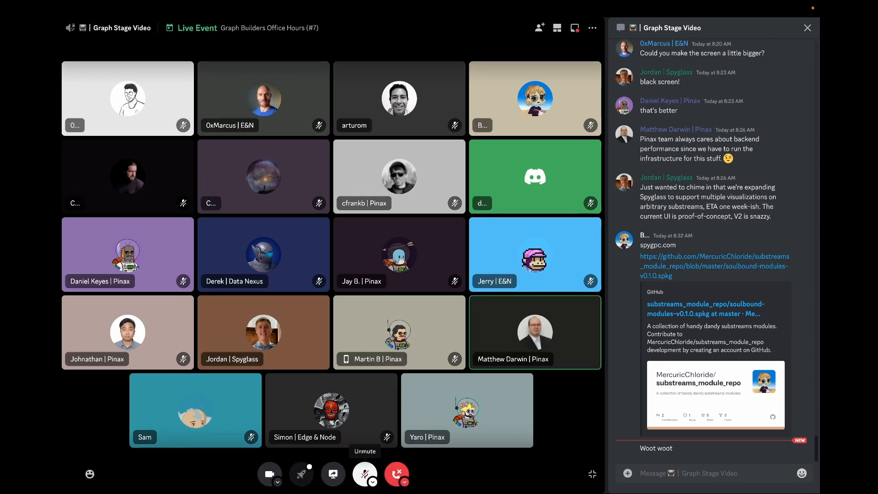
left_click(364, 473)
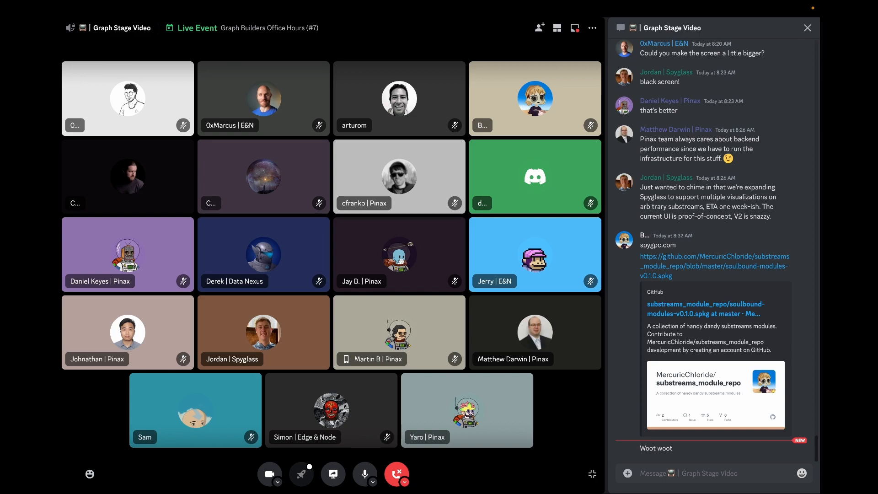